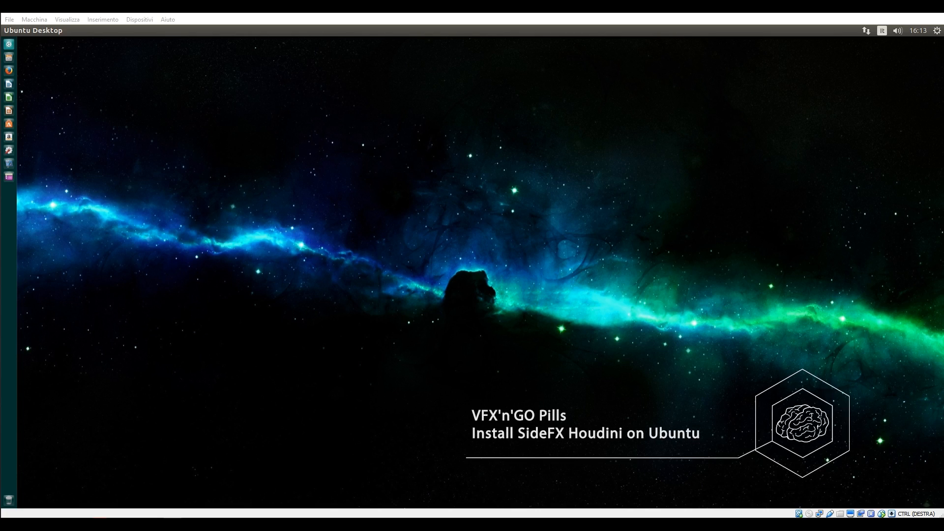
mouse_move(523, 235)
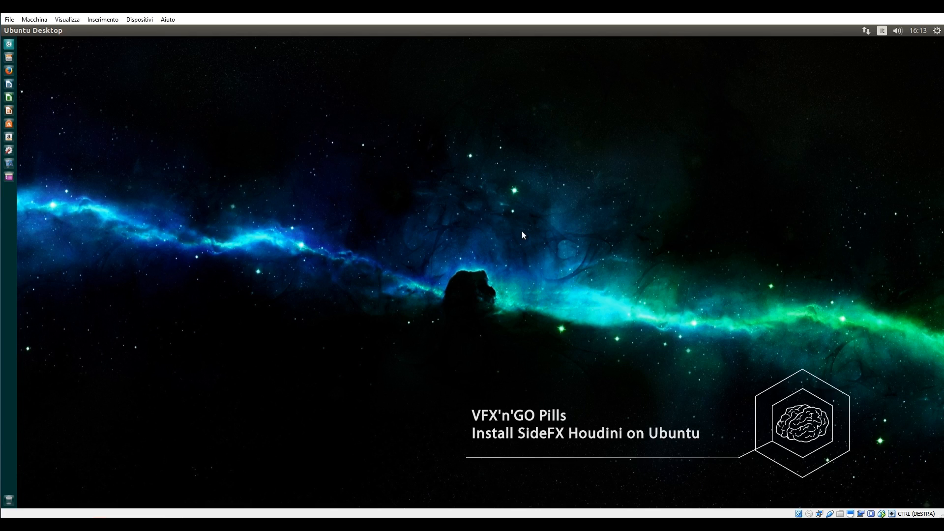
mouse_move(176, 240)
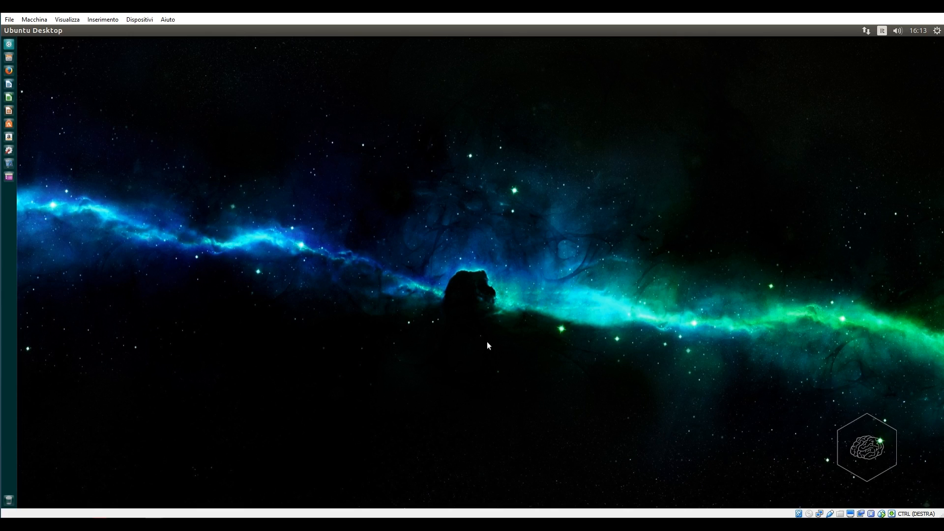
mouse_move(480, 321)
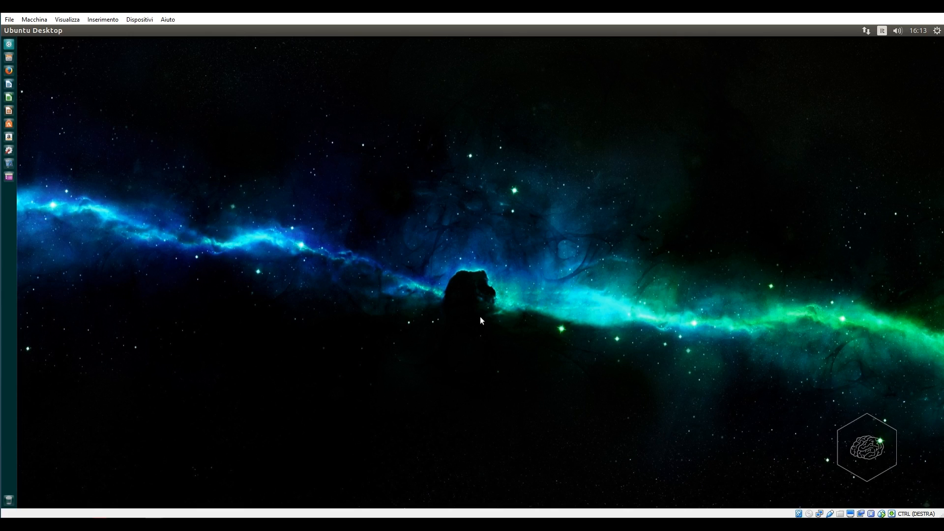
mouse_move(338, 304)
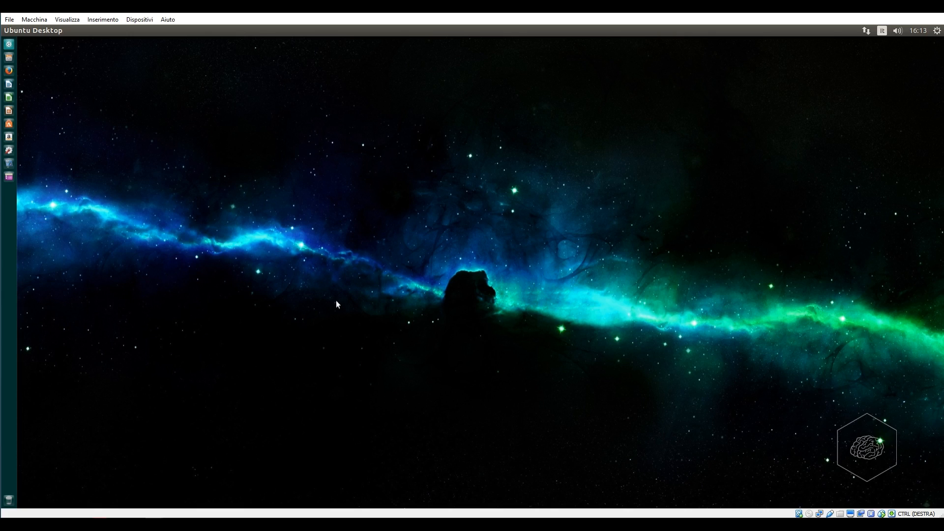
mouse_move(338, 310)
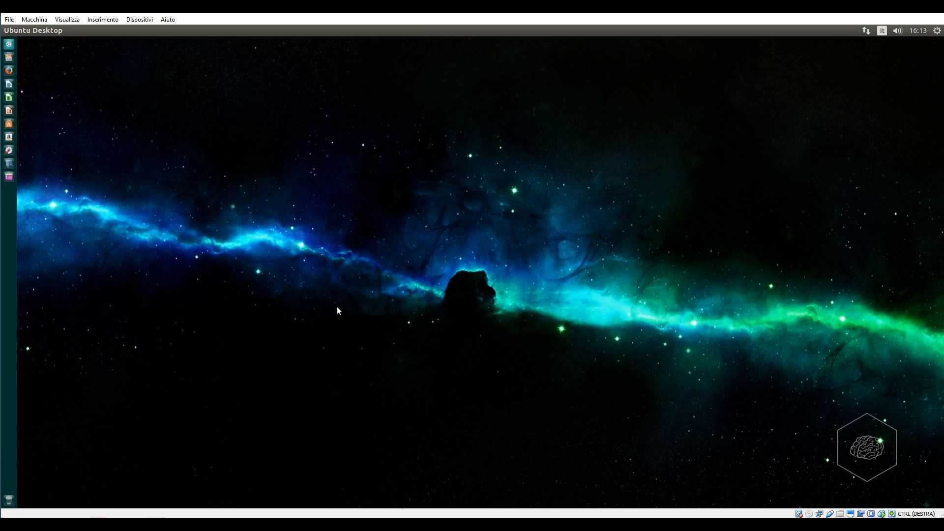
mouse_move(447, 311)
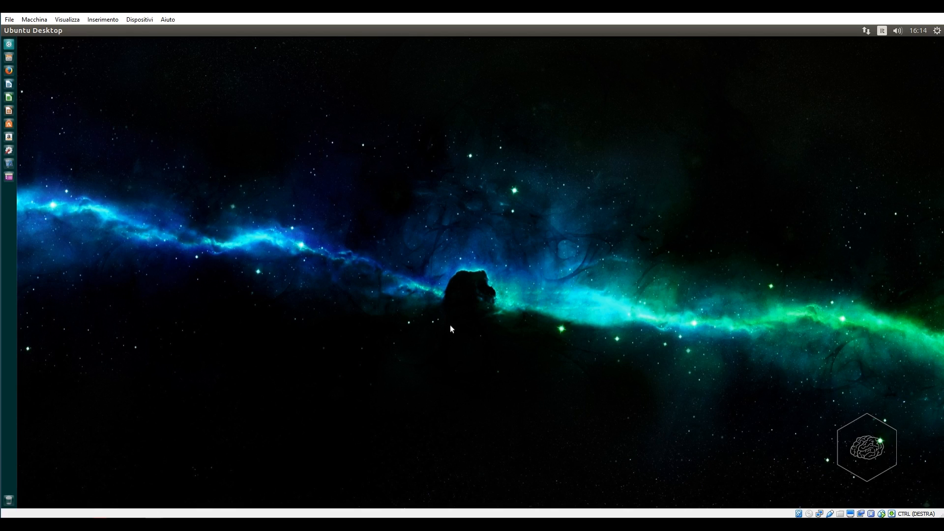
mouse_move(352, 321)
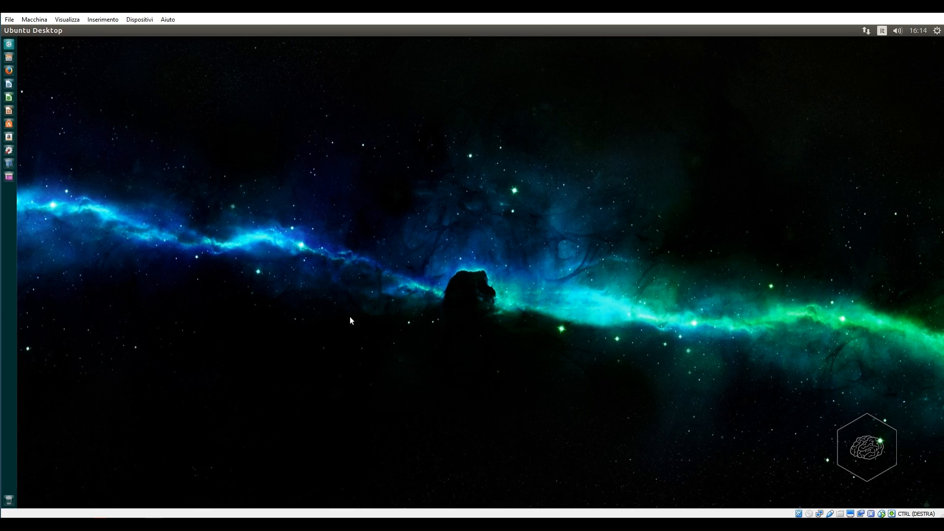
mouse_move(356, 304)
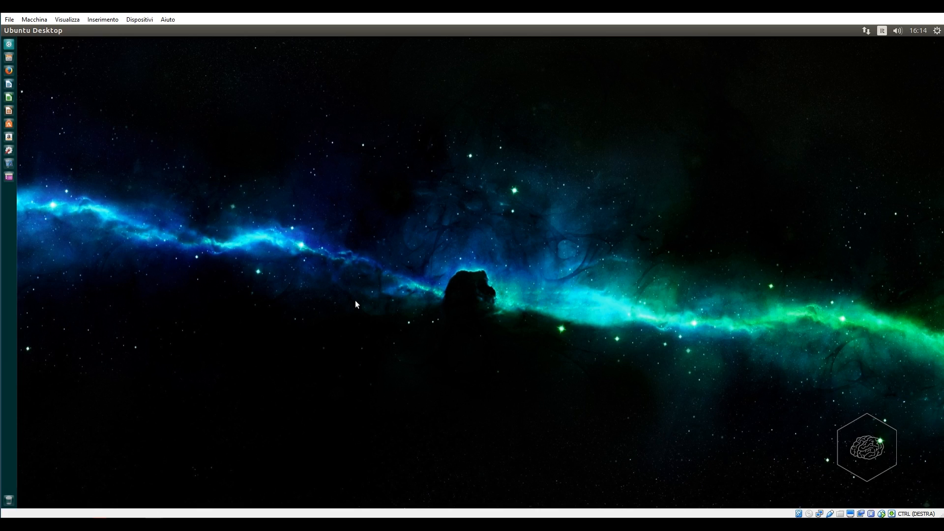
mouse_move(515, 332)
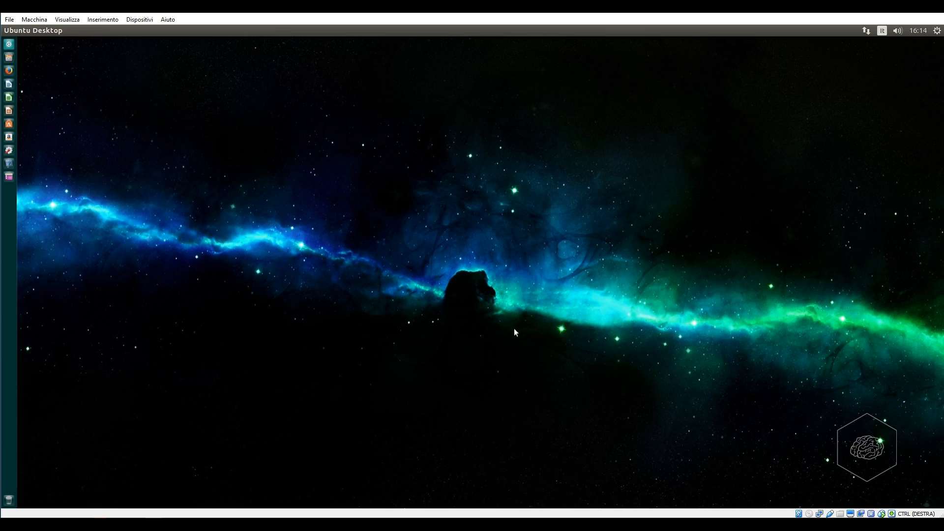
mouse_move(850, 373)
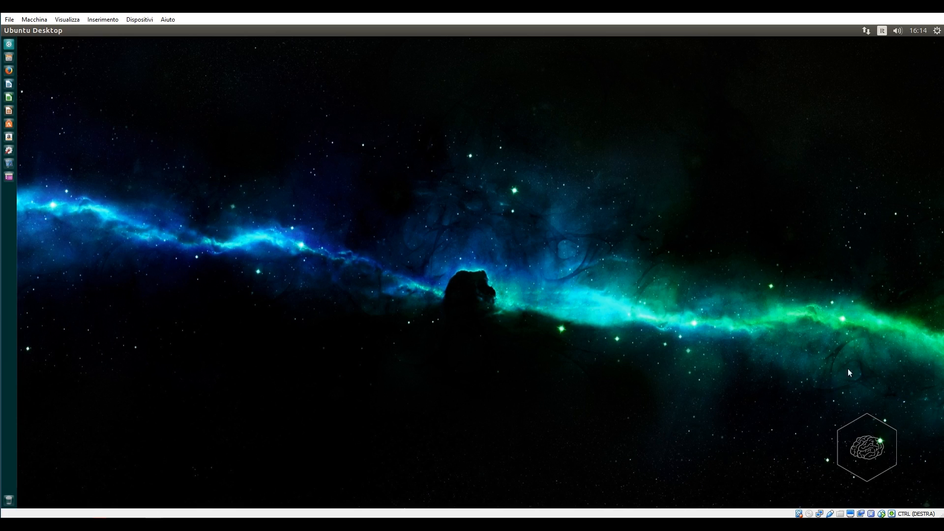
mouse_move(660, 408)
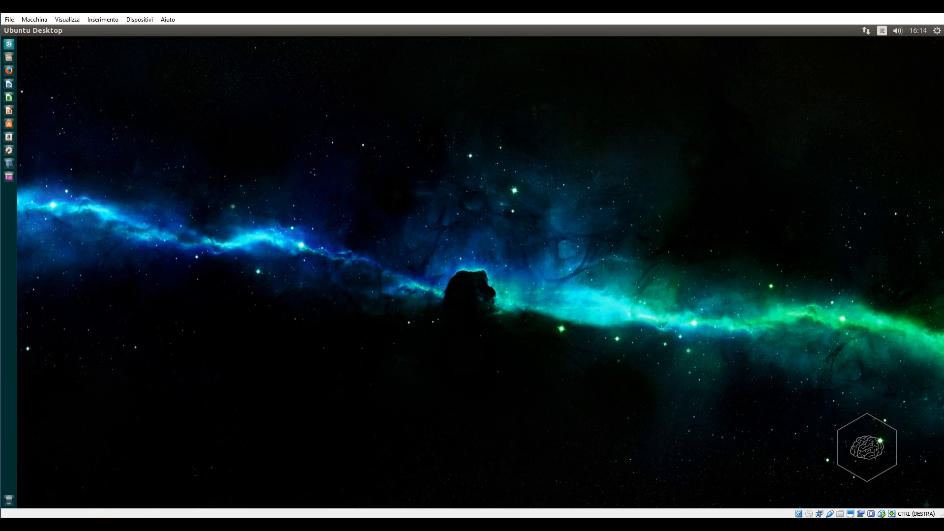
mouse_move(864, 404)
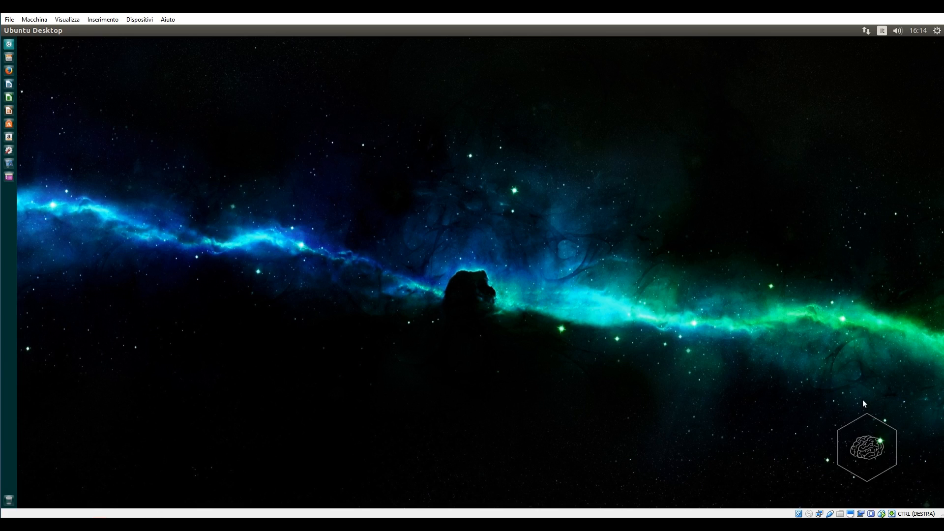
mouse_move(867, 402)
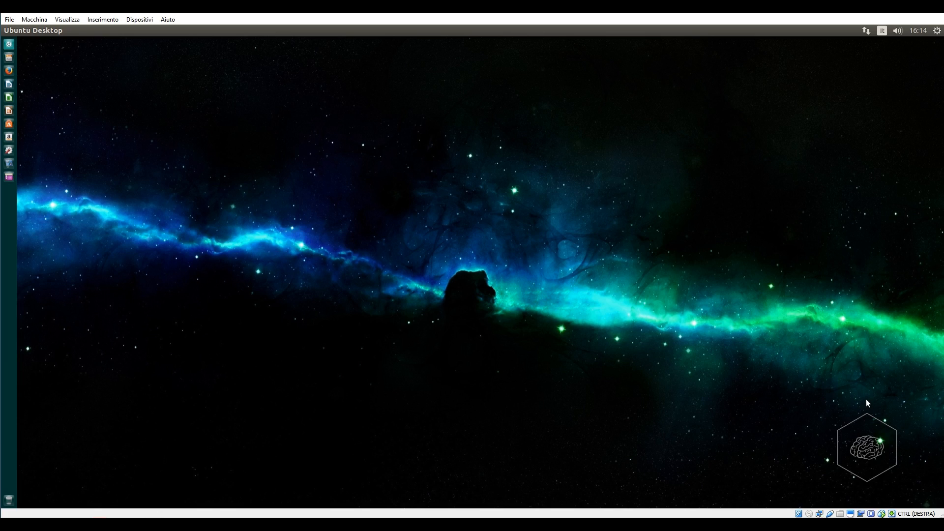
mouse_move(866, 405)
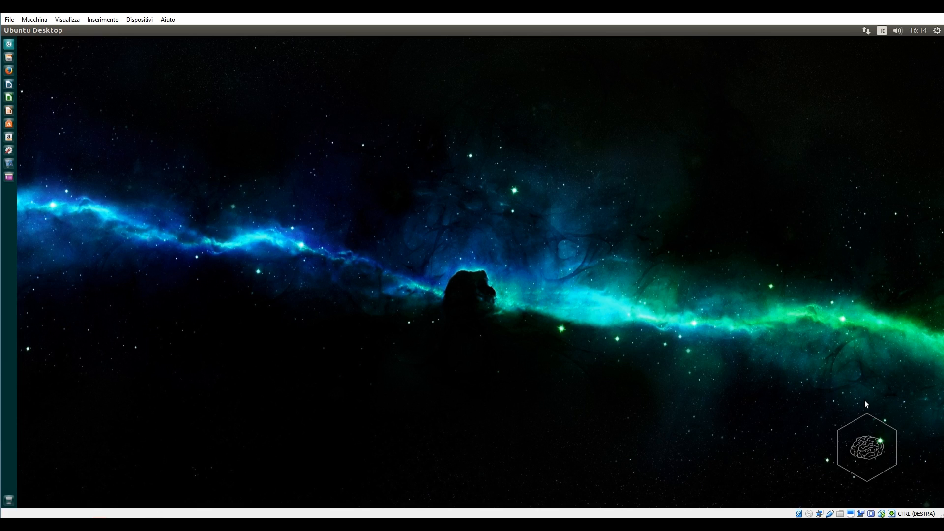
mouse_move(866, 406)
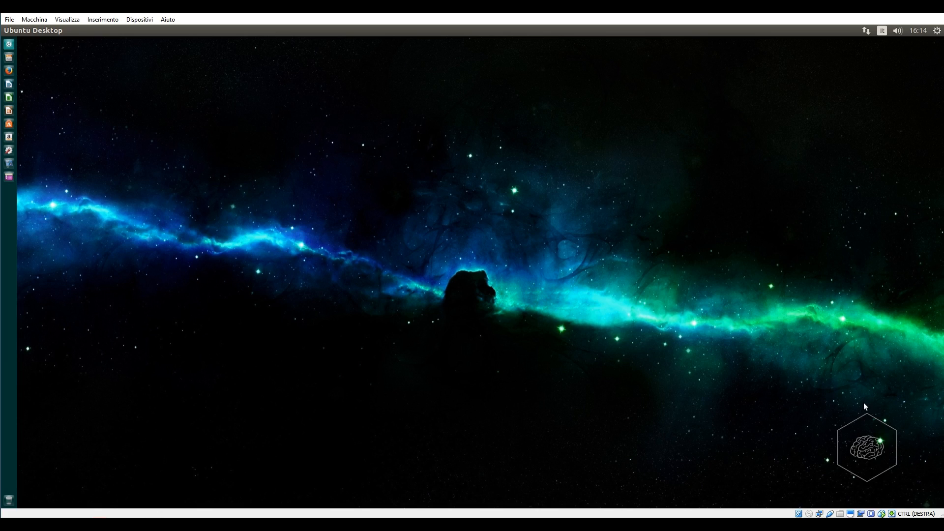
mouse_move(863, 407)
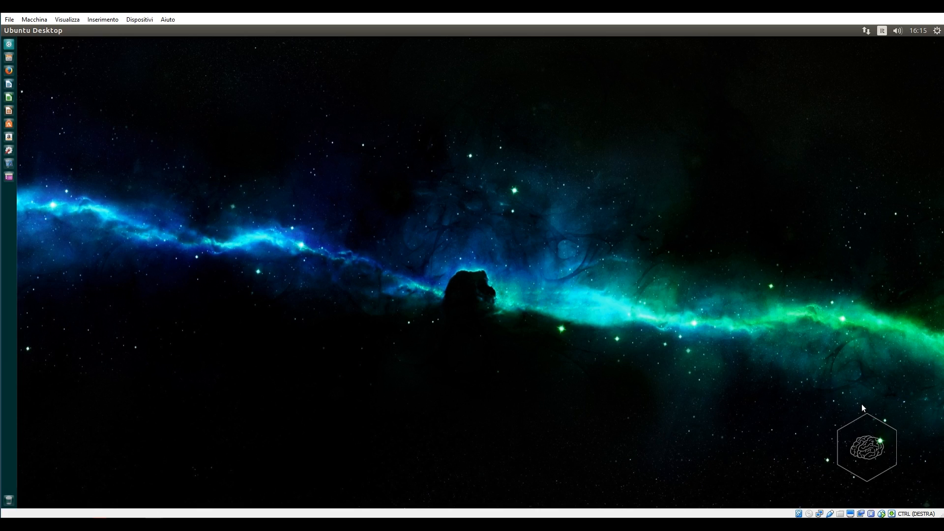
mouse_move(227, 209)
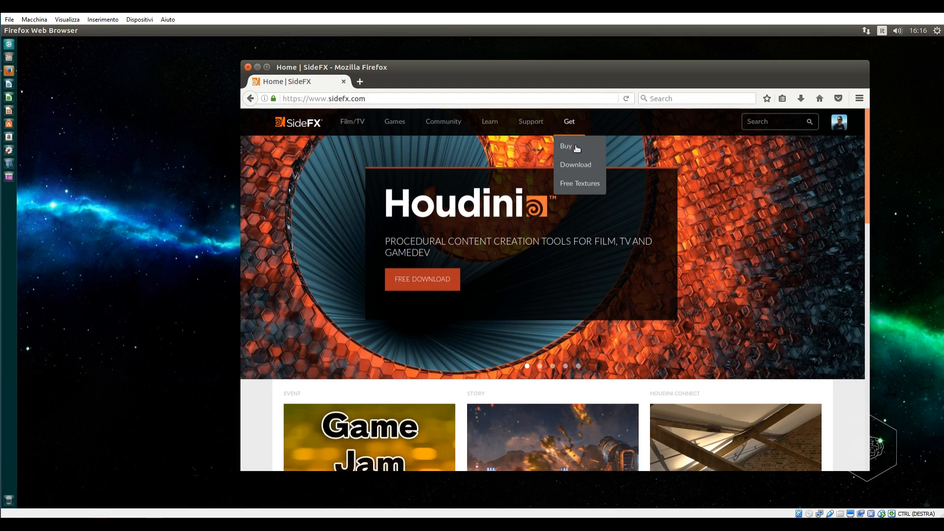
Go to the SideFX Houdini download page and scroll through the Linux 15.5.717 build offering
left_click(575, 164)
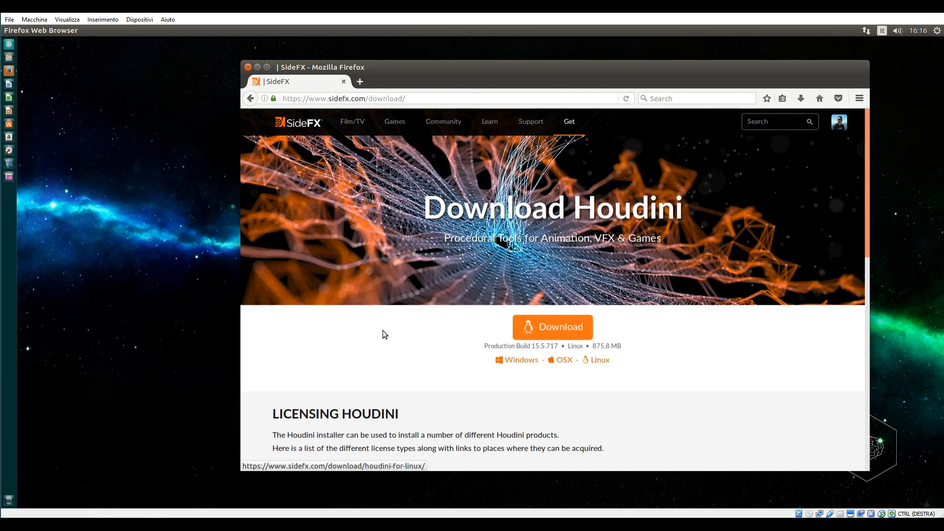
scroll("down", 3)
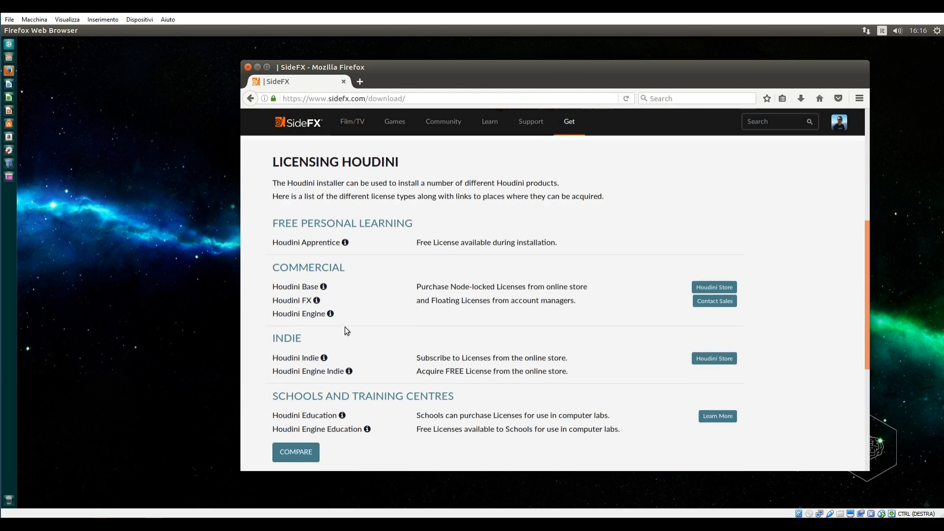
scroll("down", 3)
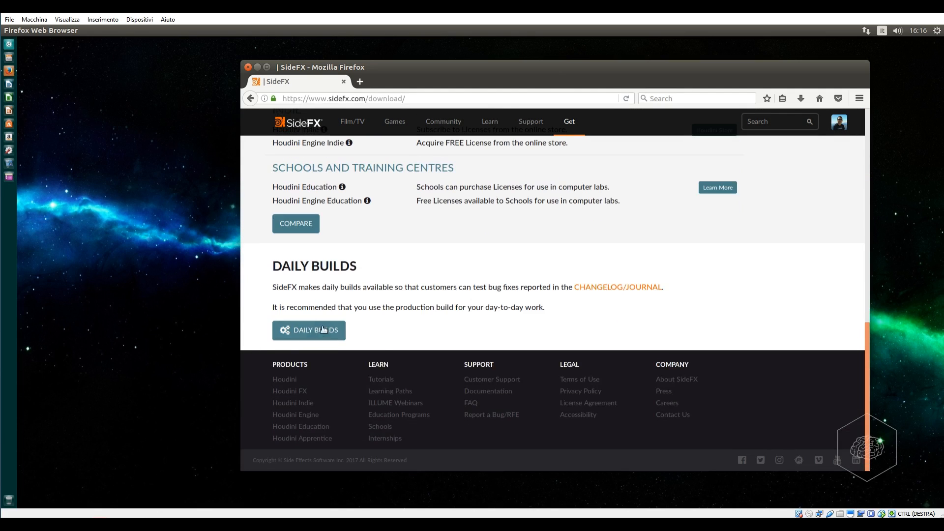
scroll("up", 3)
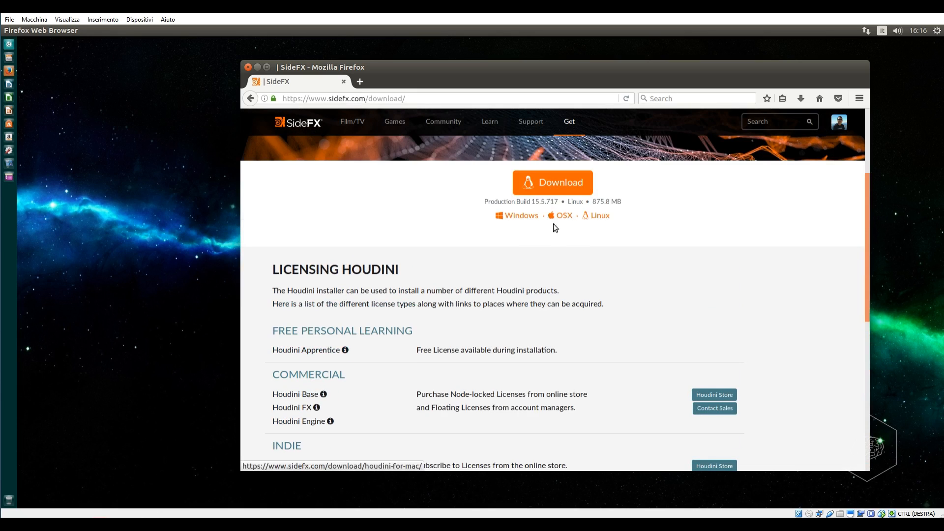
mouse_move(522, 323)
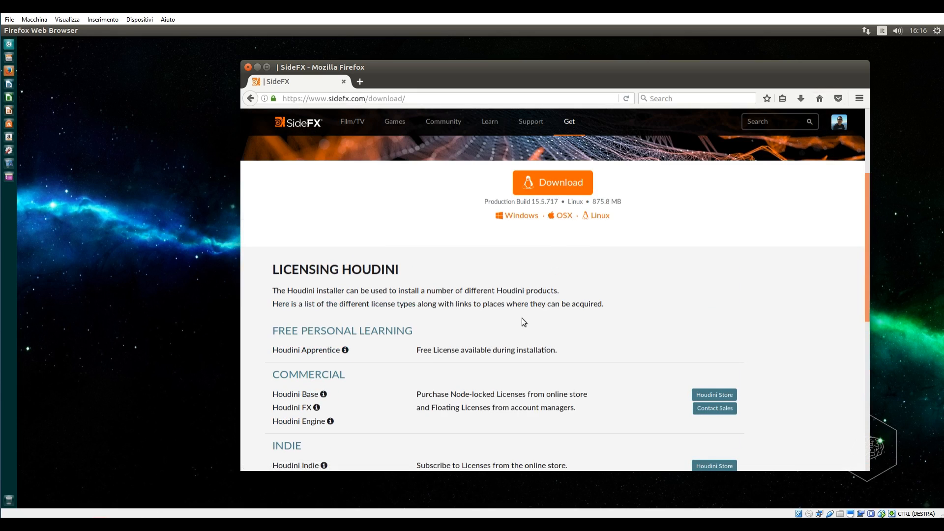
mouse_move(512, 255)
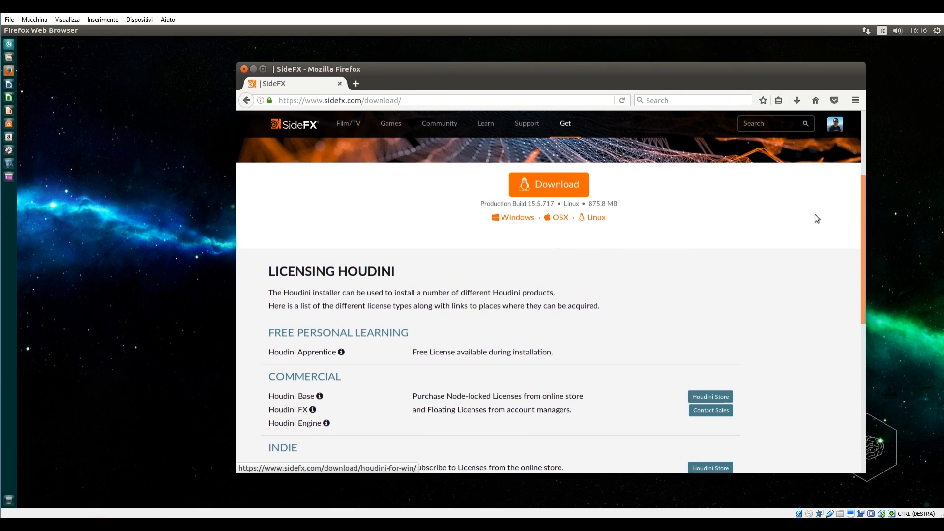
Open the full download history and the folder containing the Houdini 15.5.717 archive
left_click(797, 100)
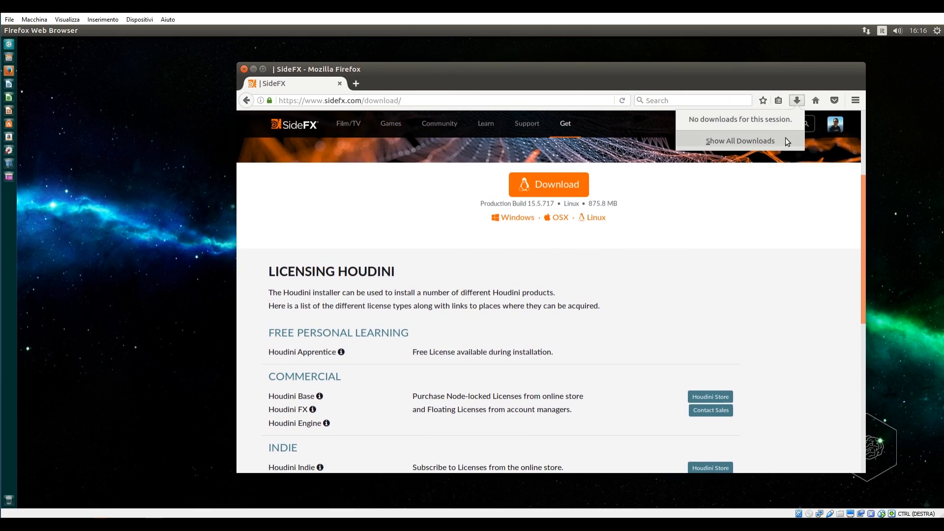
left_click(740, 141)
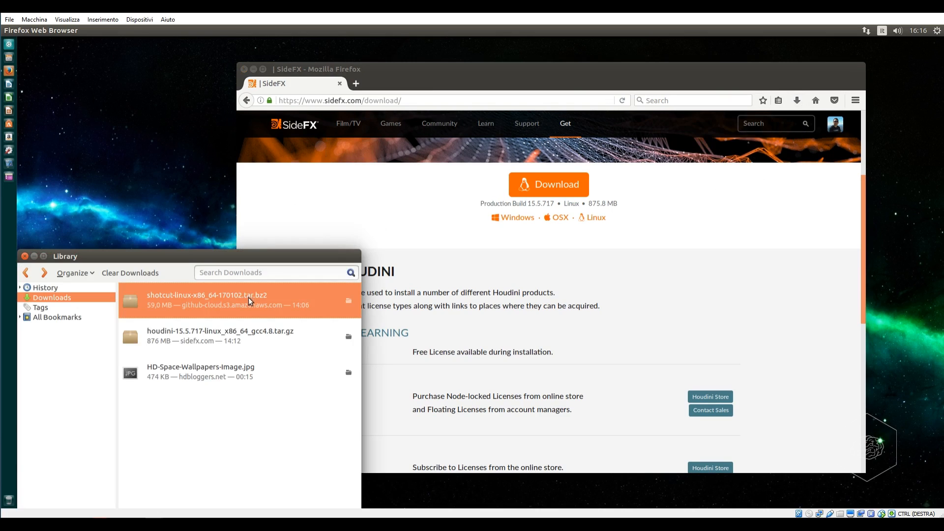
left_click(220, 335)
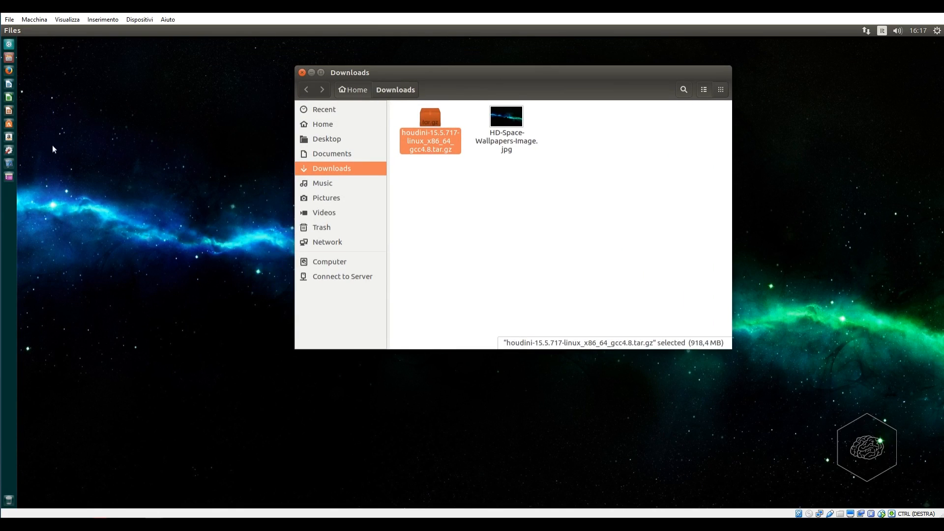
mouse_move(440, 152)
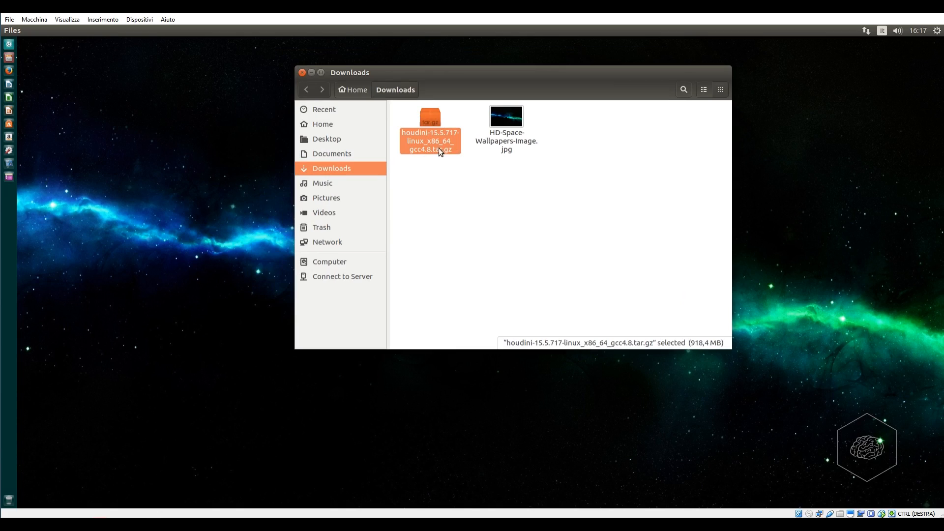
mouse_move(436, 161)
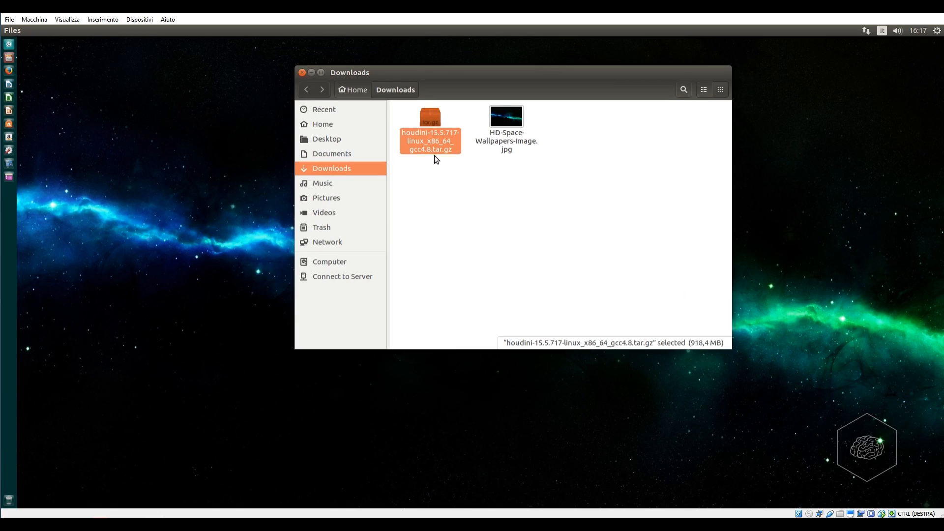
mouse_move(454, 158)
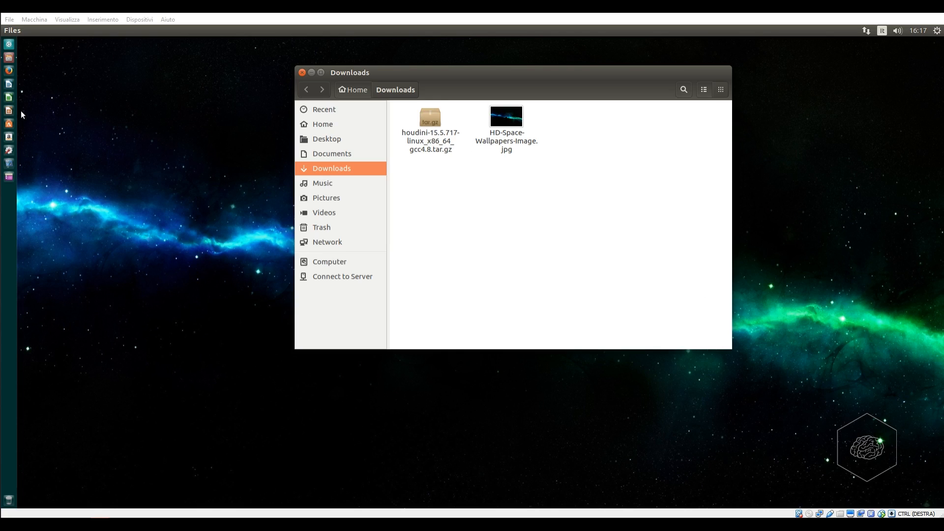
Open a Terminal, view the Houdini archive's actions, and place Files beside the terminal
type("termina")
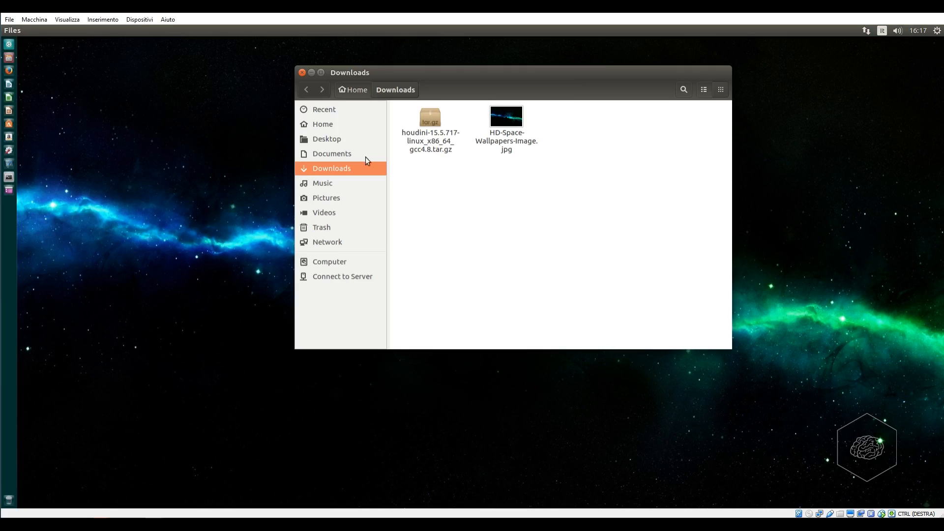
right_click(430, 126)
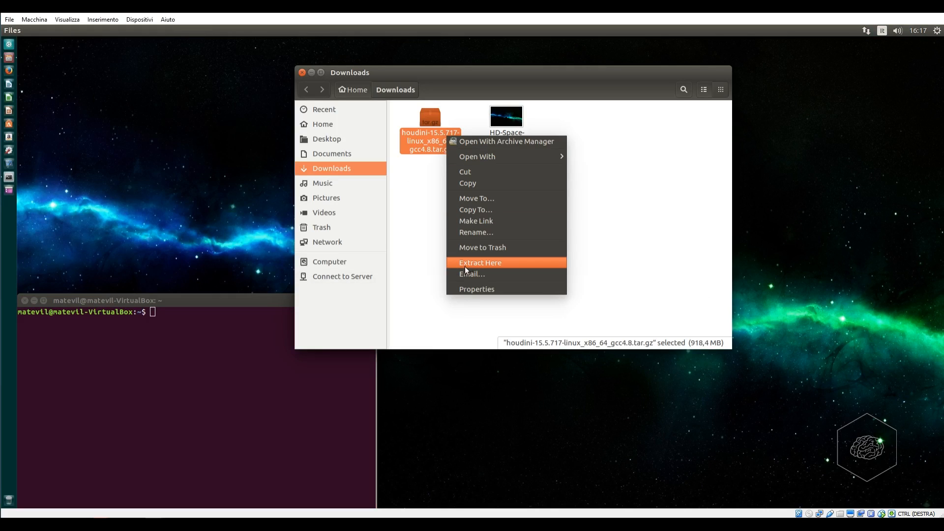
mouse_move(510, 198)
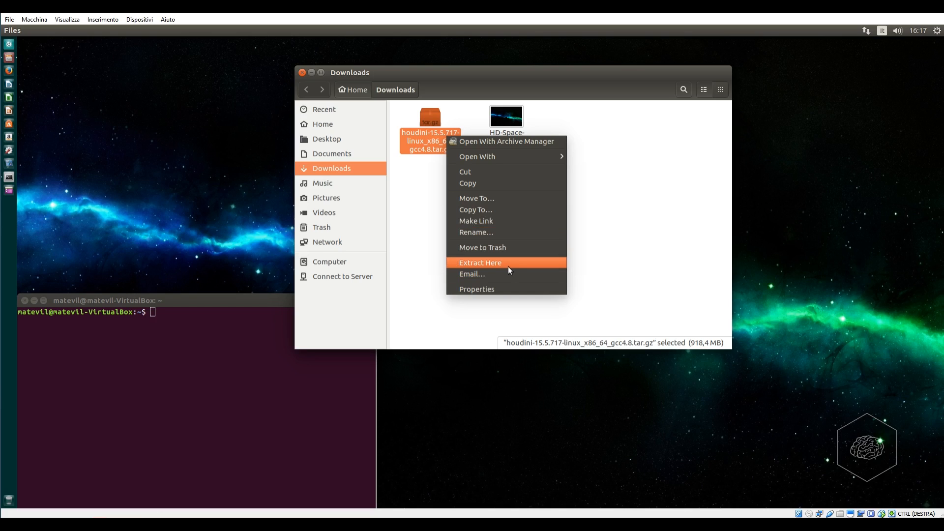
mouse_move(319, 297)
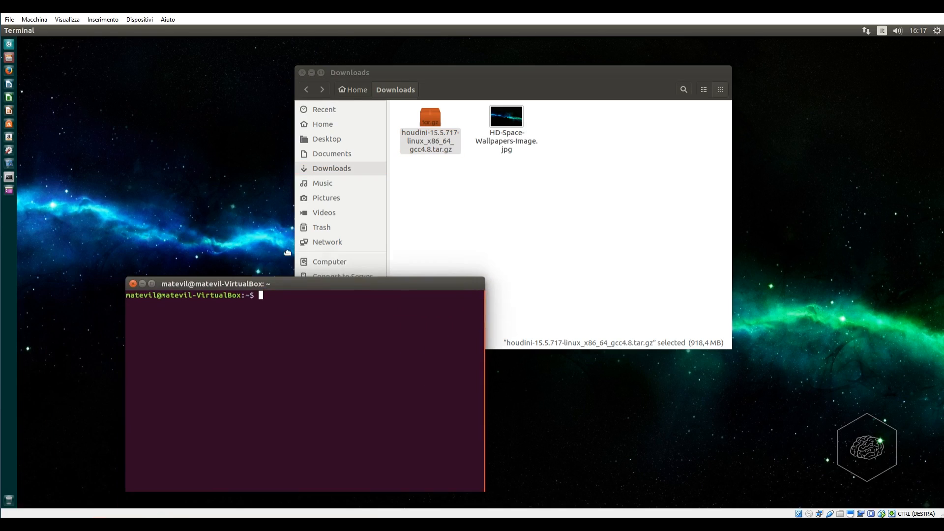
left_click_drag(212, 284, 188, 205)
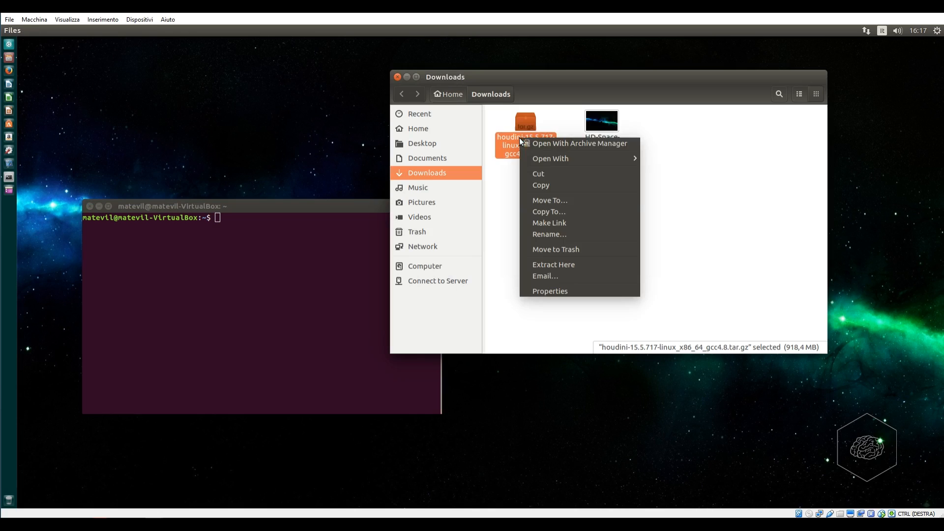
mouse_move(571, 268)
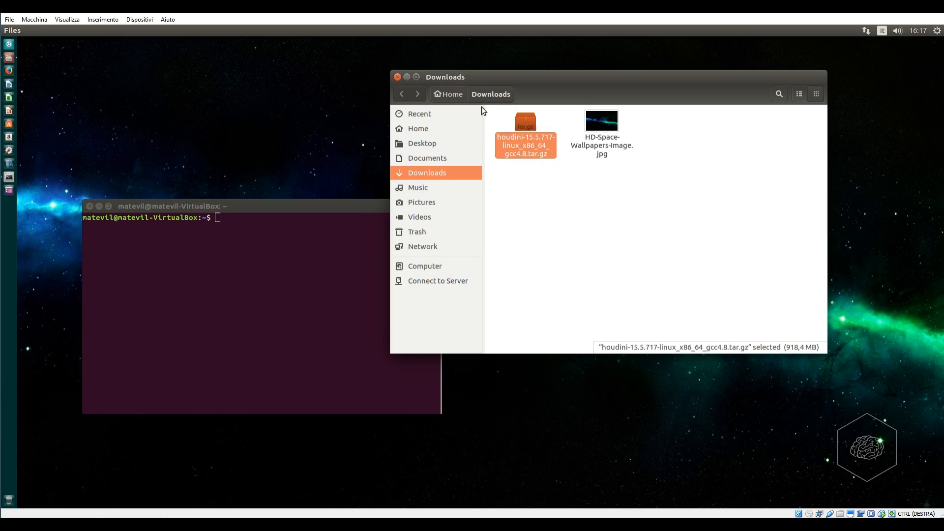
mouse_move(424, 158)
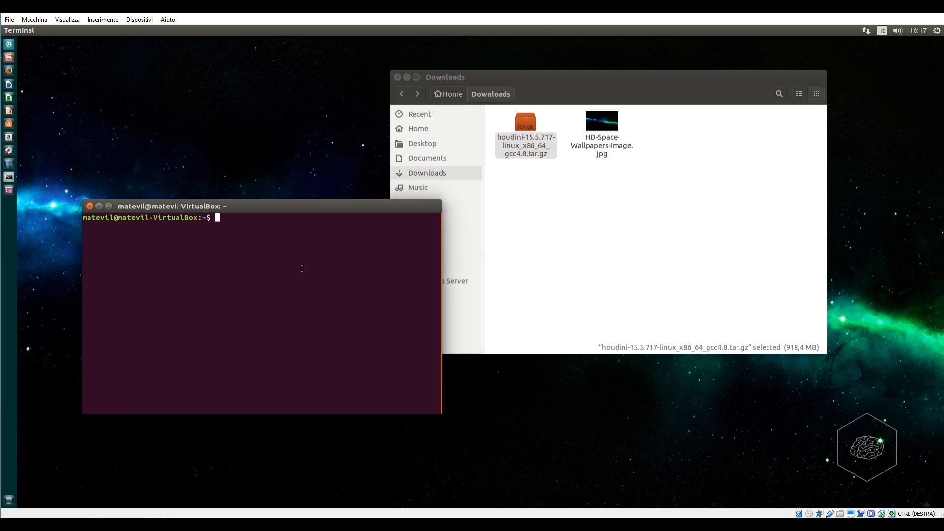
Attempt to change into /home/matevil/Downloads, correcting mistyped path attempts
type("ls")
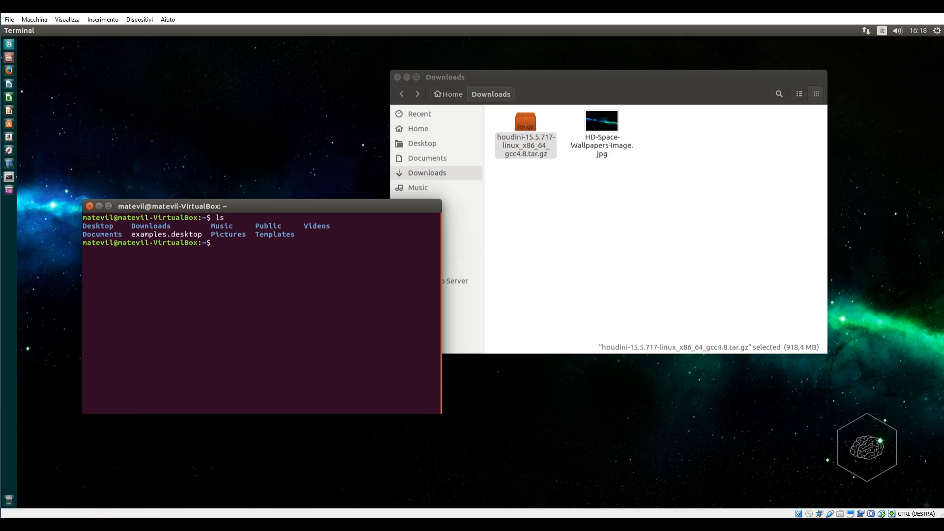
mouse_move(298, 225)
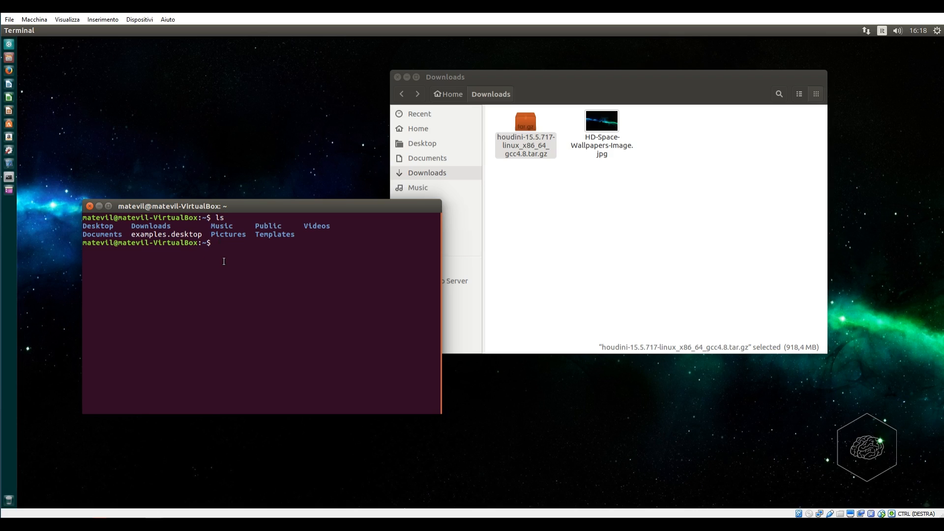
type("cd")
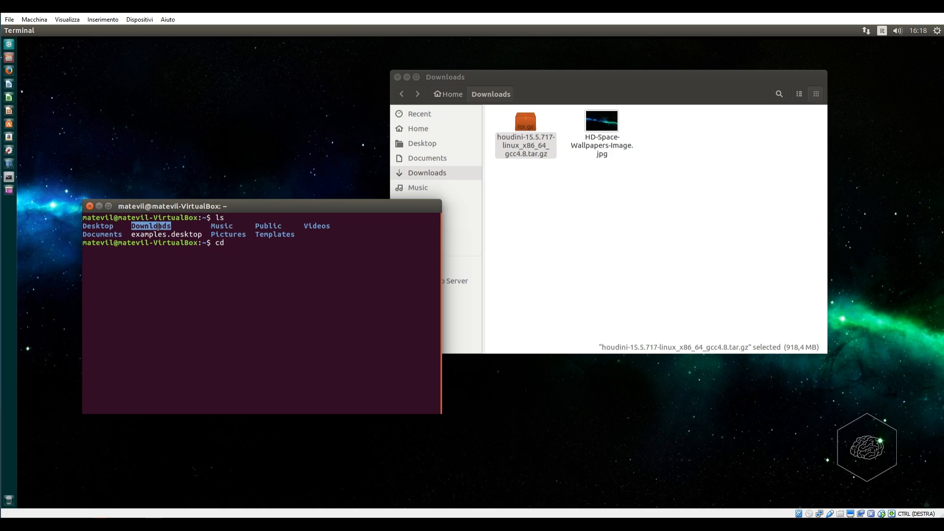
type("Downloads")
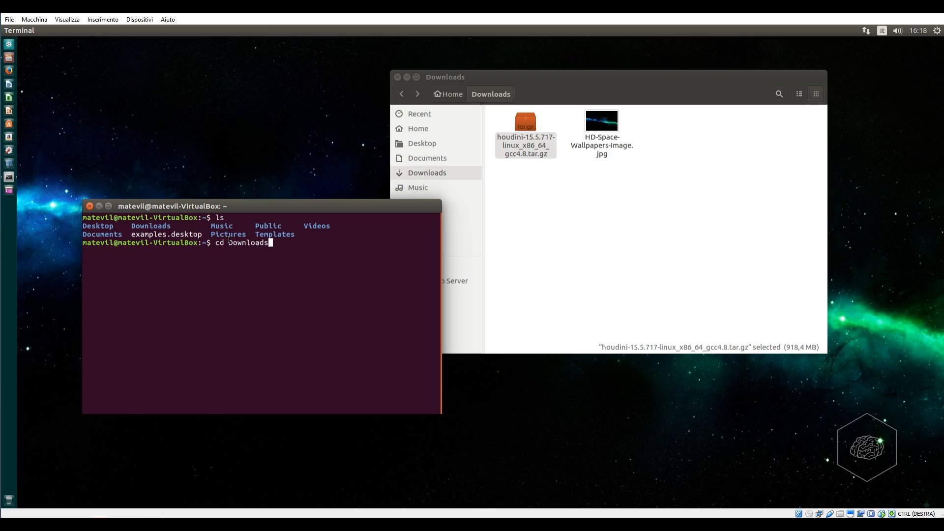
mouse_move(247, 242)
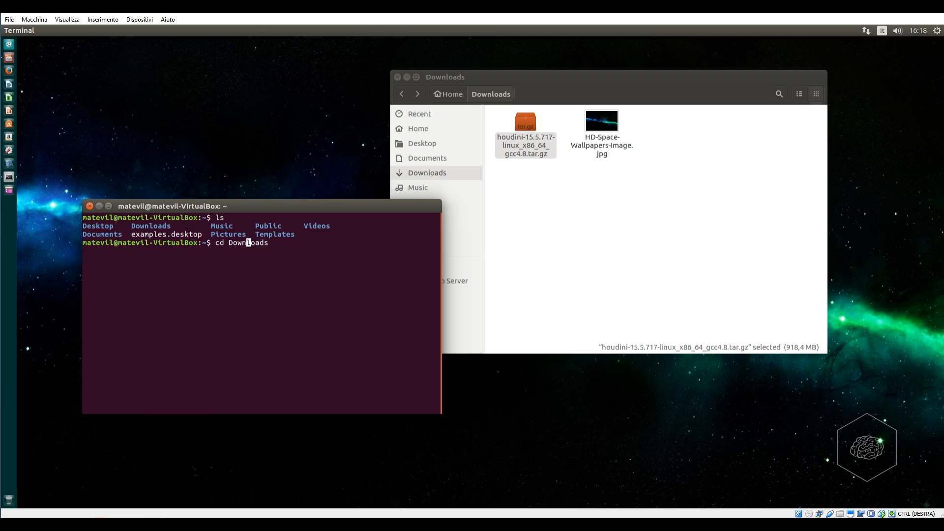
type("/")
type("c")
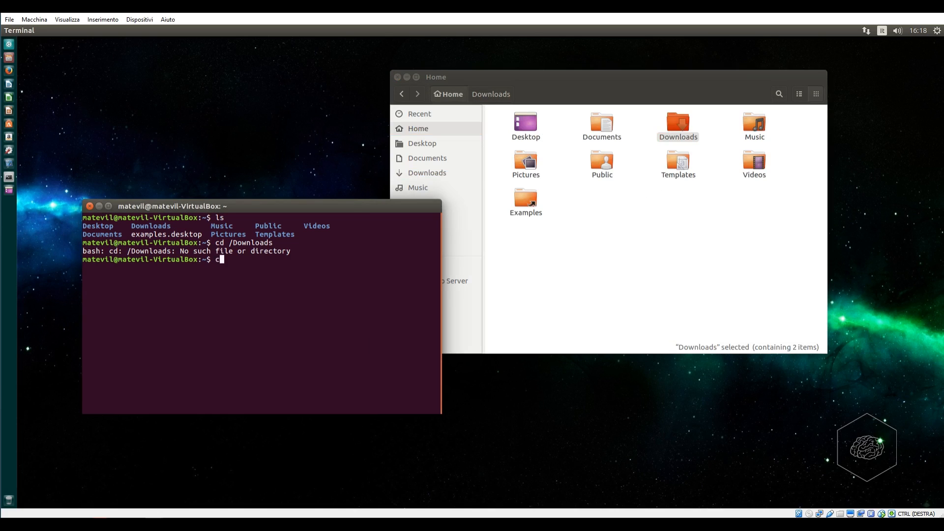
type("d")
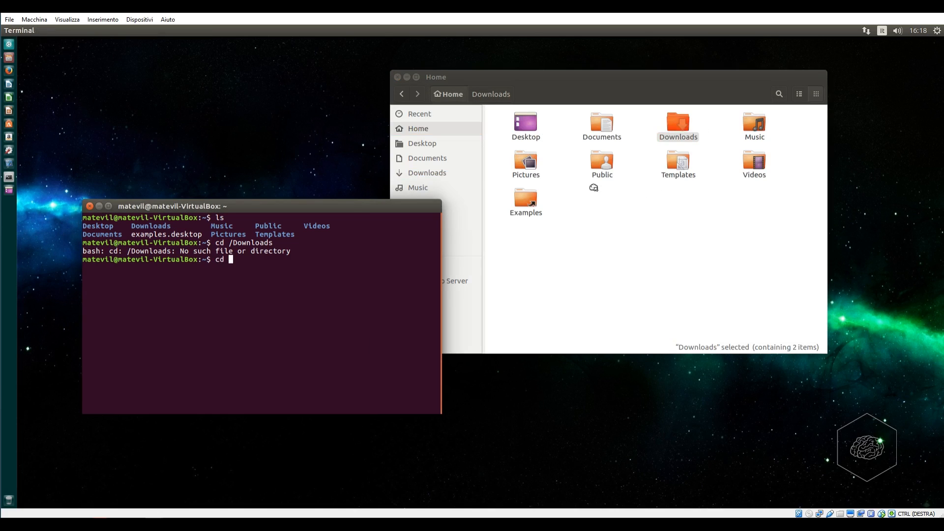
type("'/home/matevil/Downloads'")
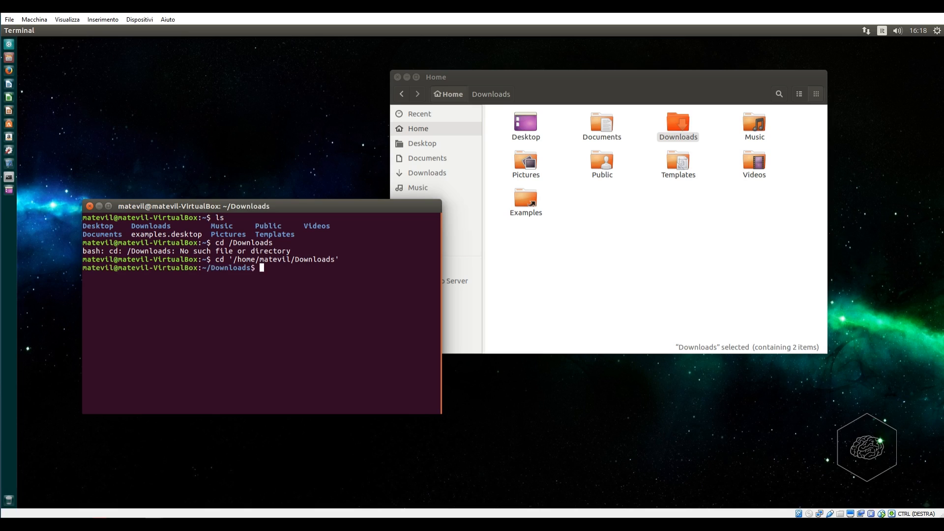
type("cd")
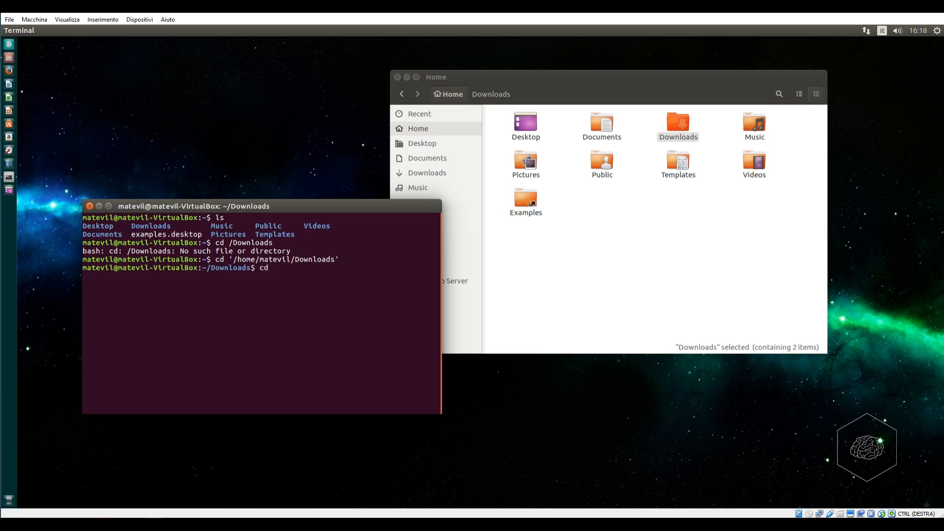
type("/hpome")
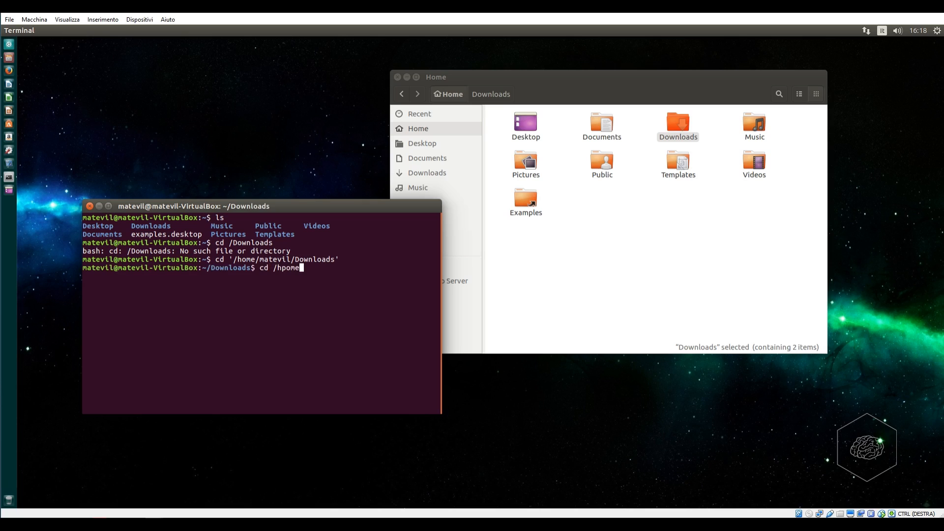
key("BackSpace")
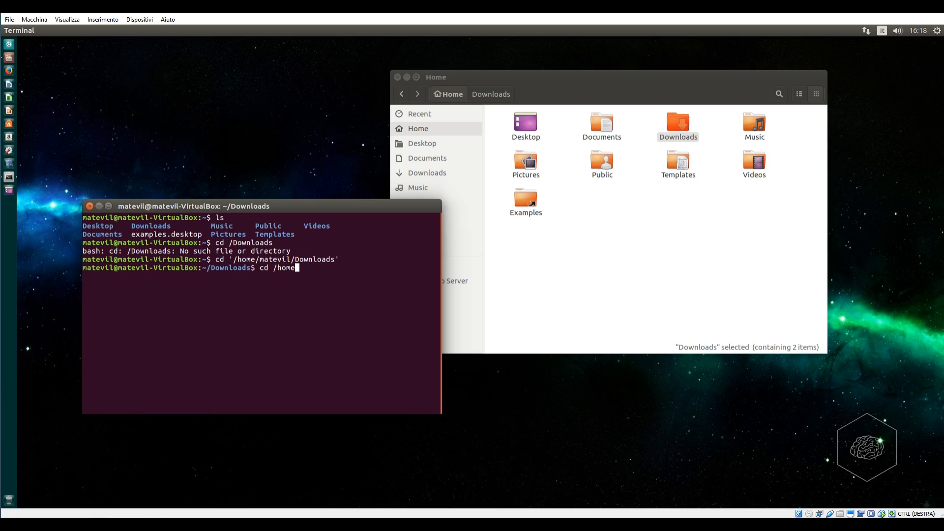
type("matevi")
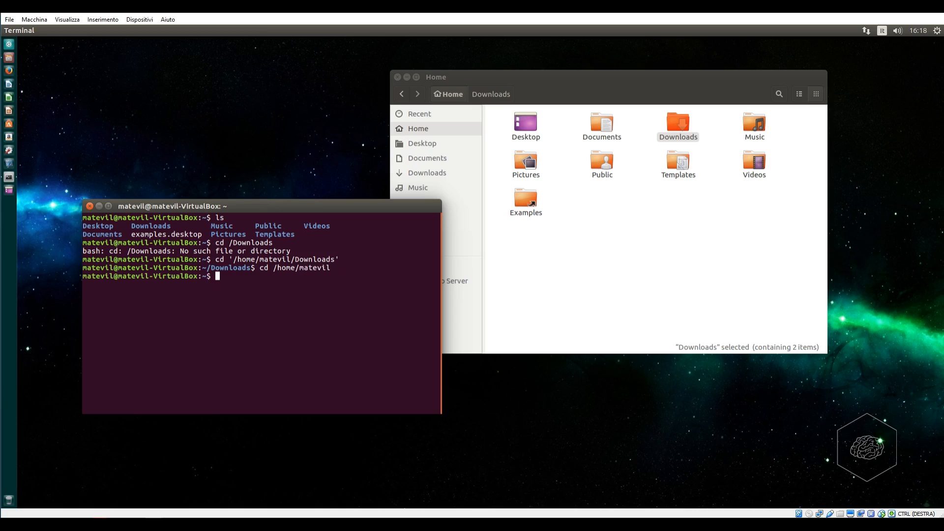
List files, then change into '/home/matevil/Downloads' holding the Houdini archive
type("ls")
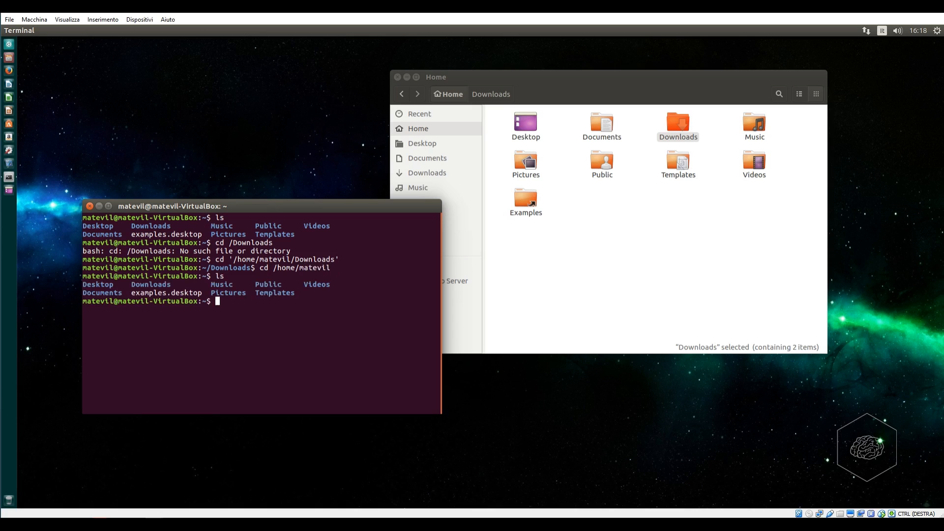
type("cd")
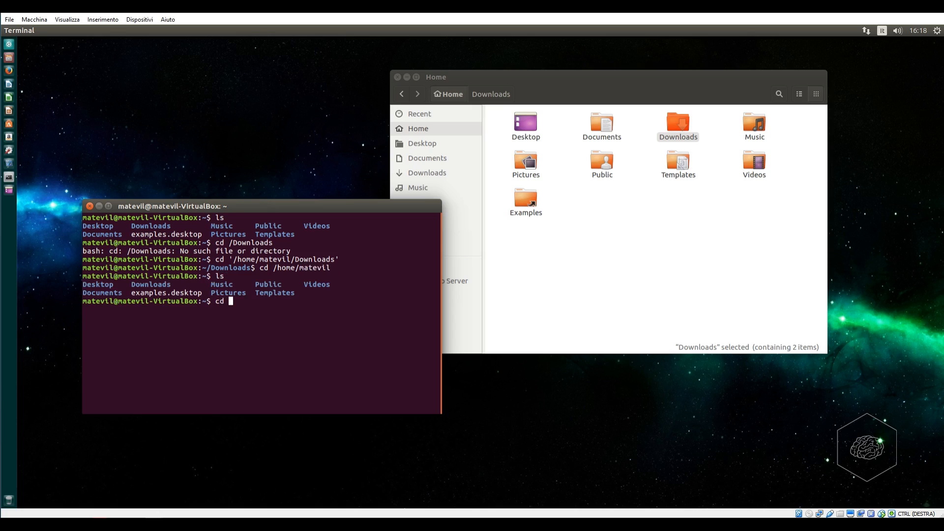
type("/")
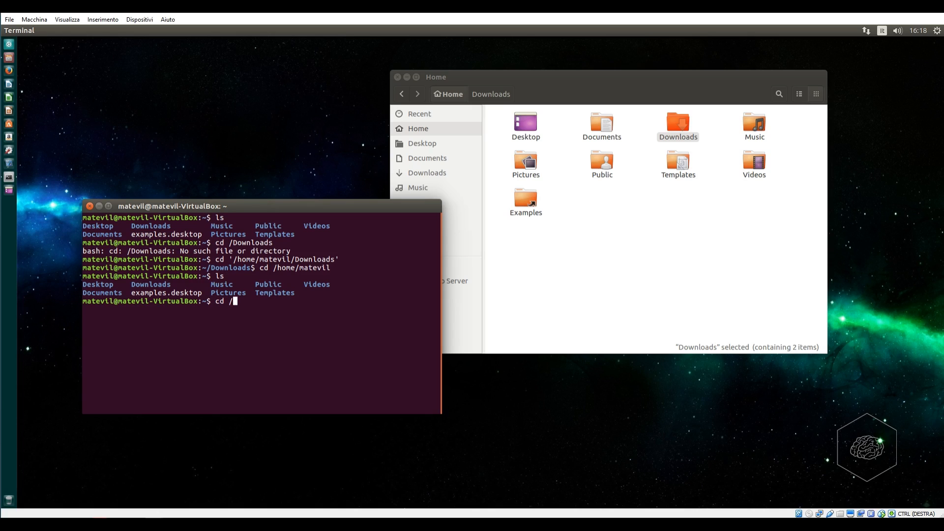
type("hime/")
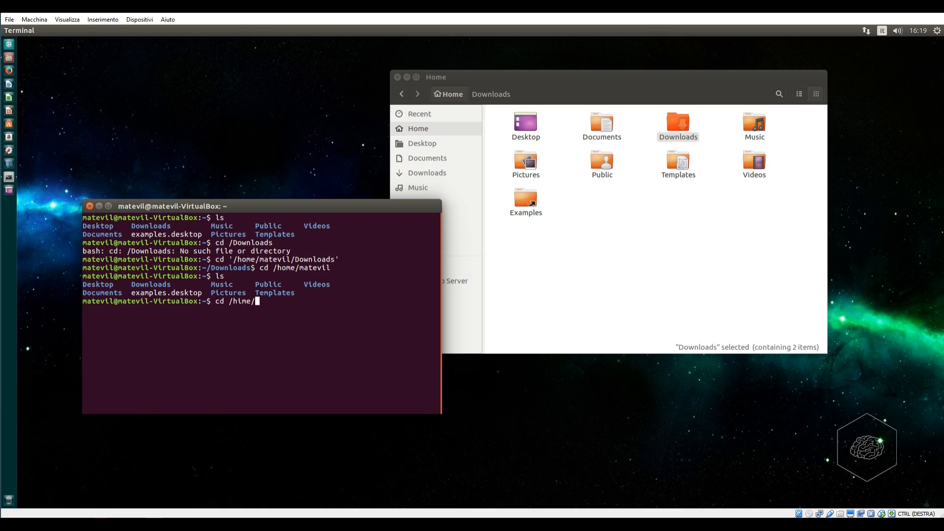
key("BackSpace")
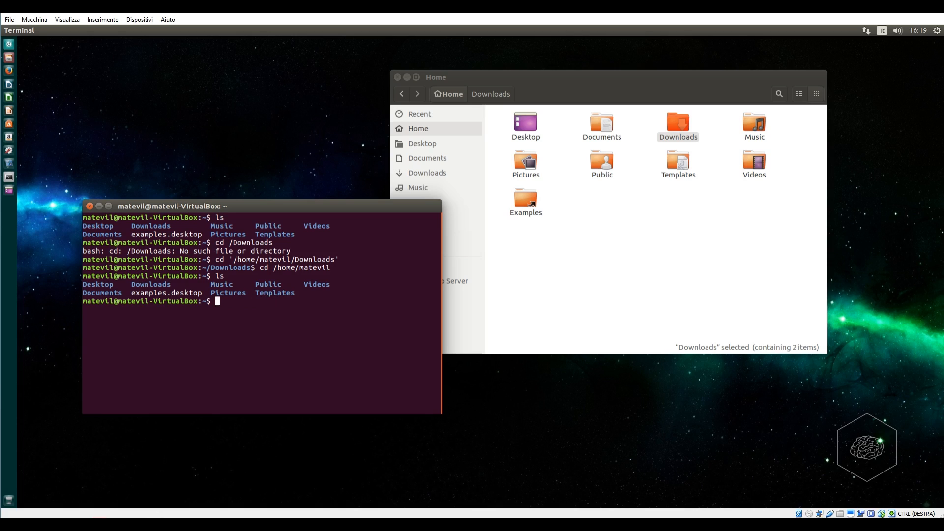
type("ls")
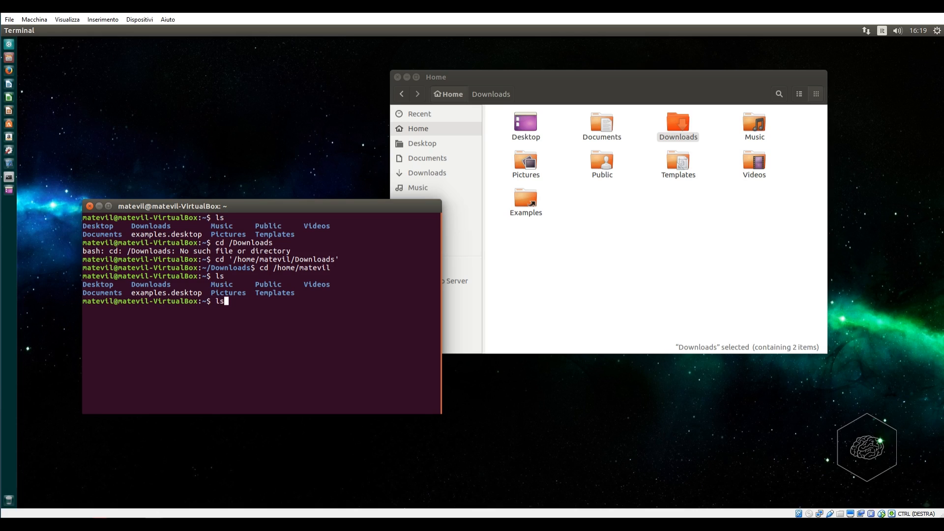
type("cd '/home/matevil/Downloads'")
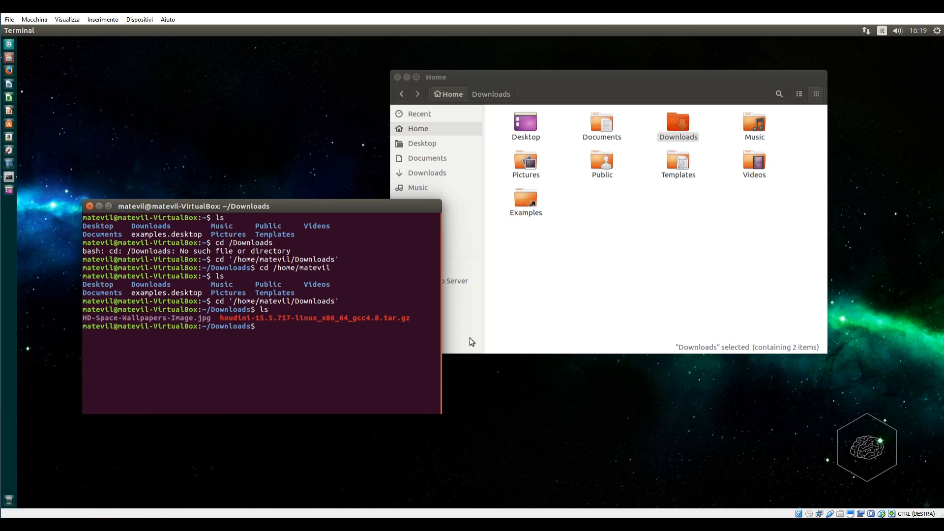
Run tar -xvzf houdini-15.5.717-linux_x86_64_gcc4.8.tar.gz to extract the archive
type("t")
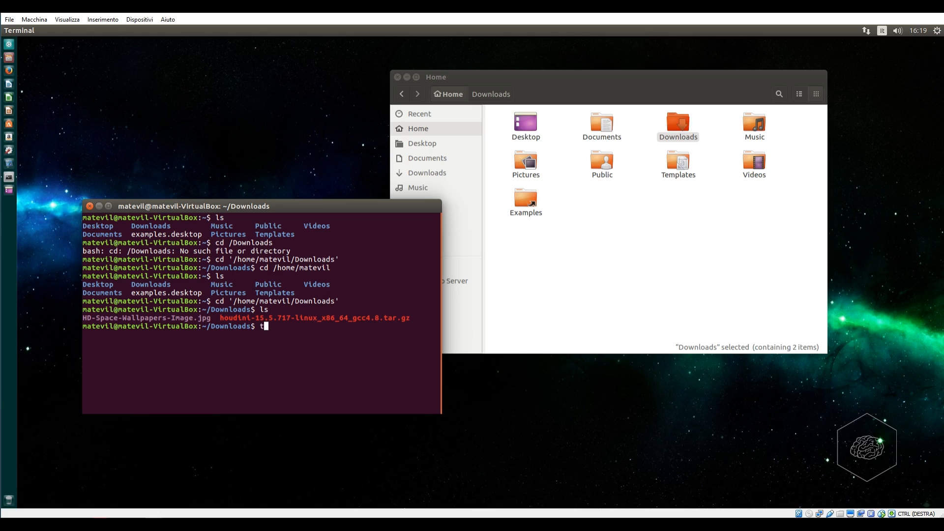
type("ar")
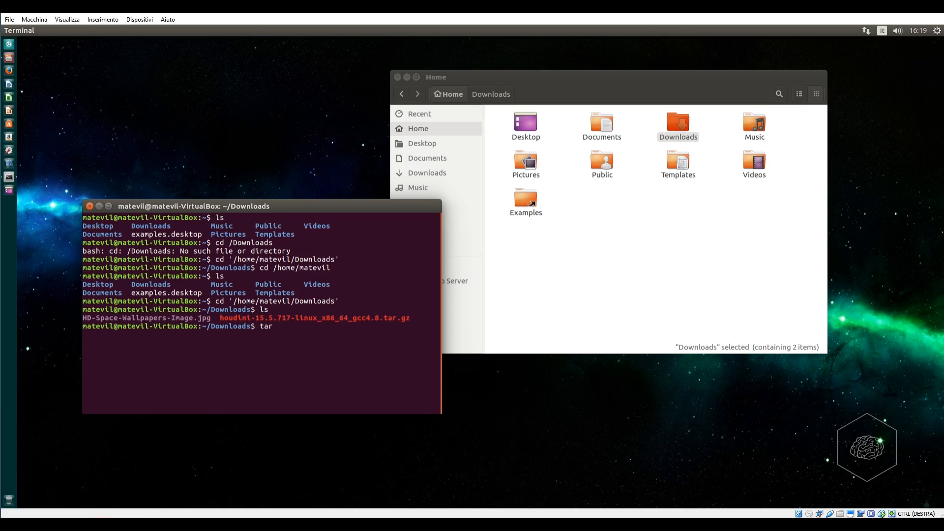
type("-")
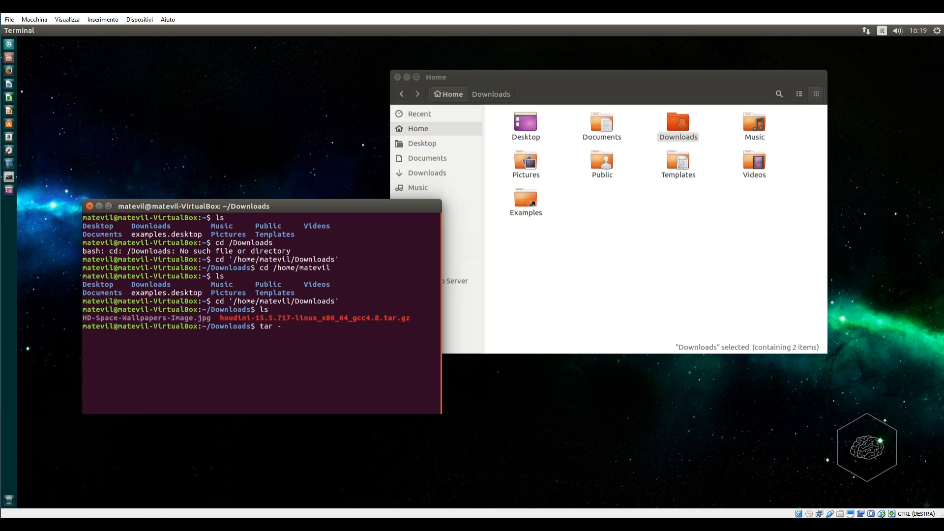
type("x")
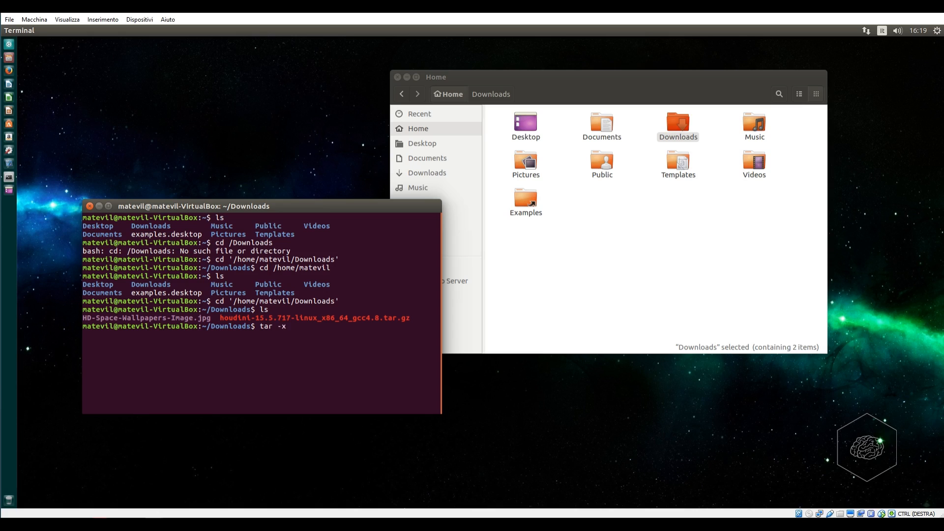
type("vzf")
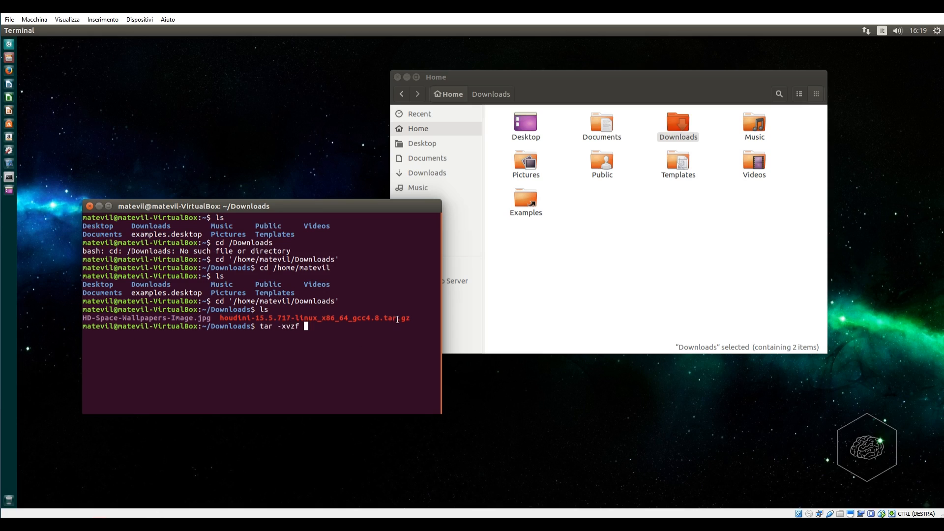
type("houdini-15.5.717-linux_x86_64_gcc4.8.tar.gz")
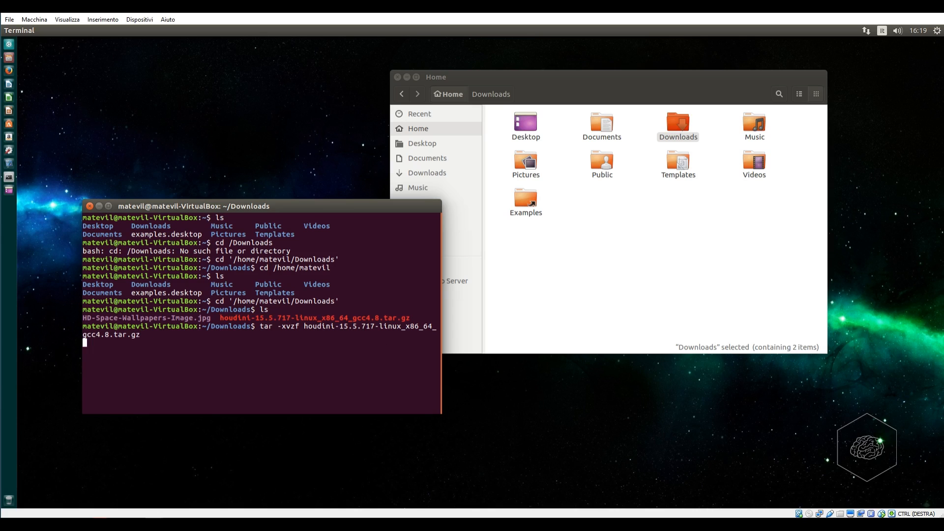
key("Return")
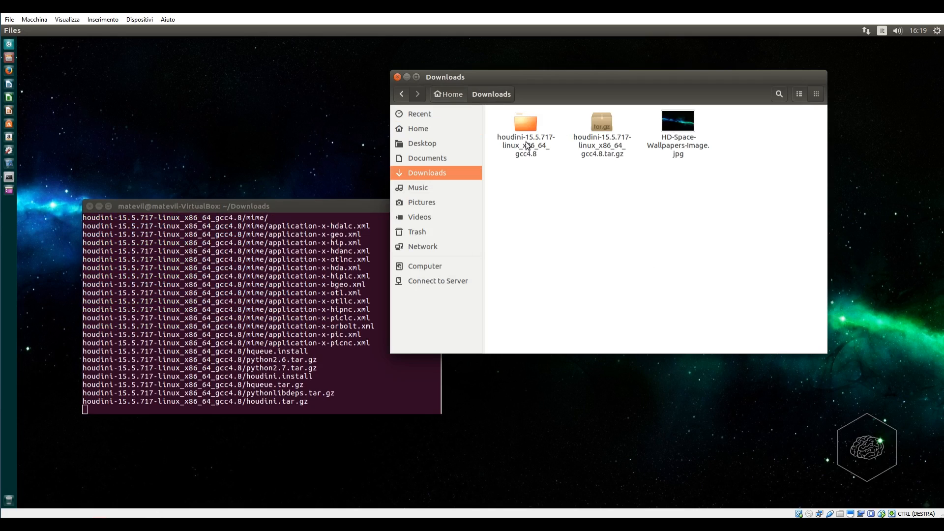
Change into the houdini-15.5.717-linux_x86_64_gcc4.8 folder and list houdini.install and other files
left_click(525, 125)
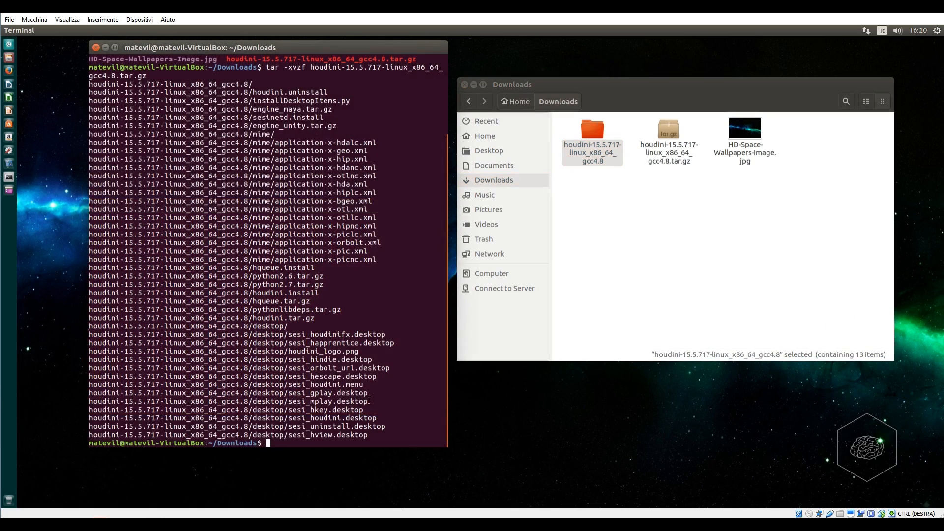
mouse_move(399, 424)
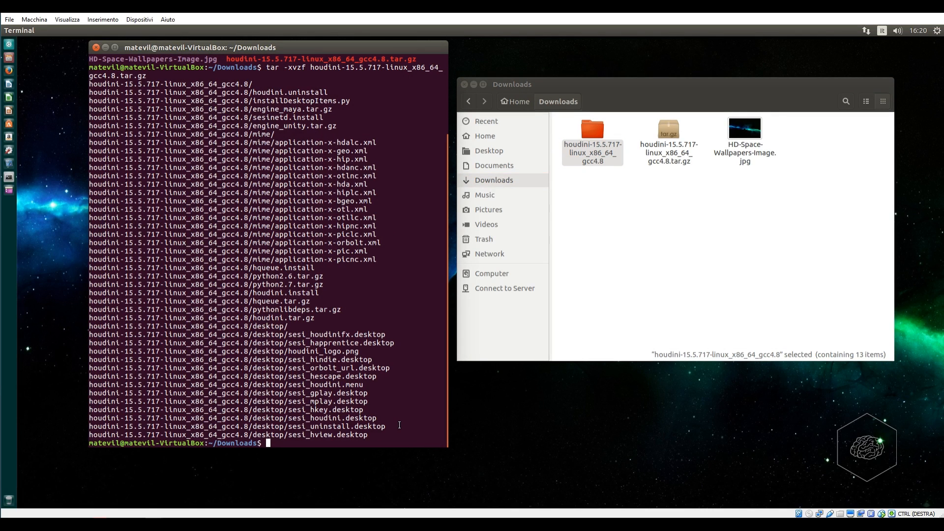
type("cd")
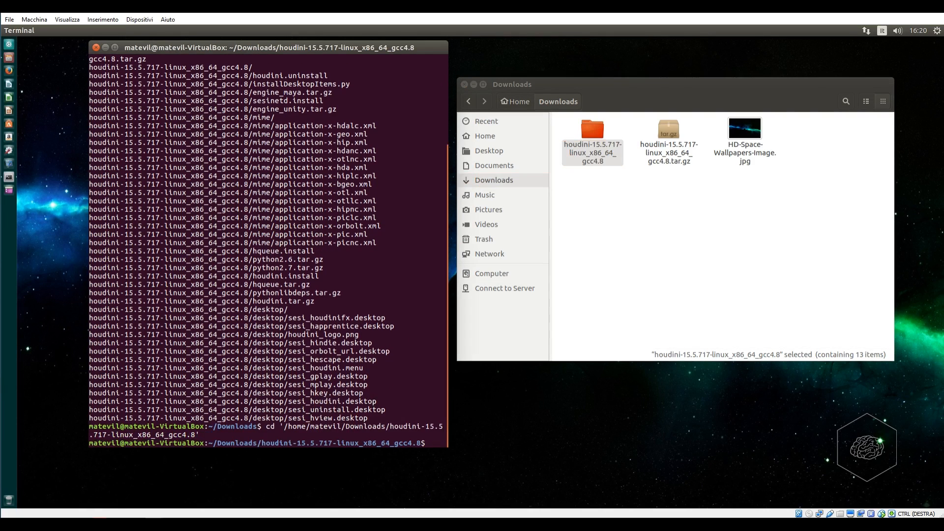
type("ls")
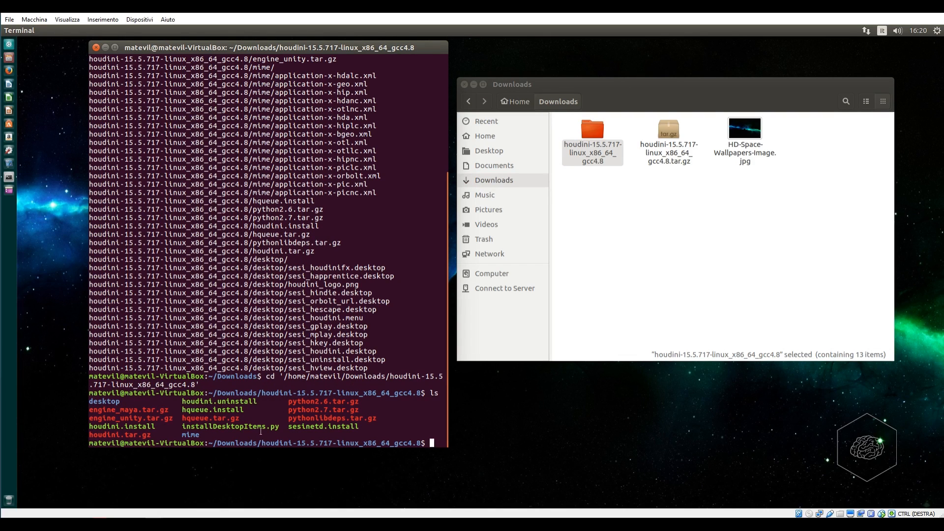
mouse_move(343, 426)
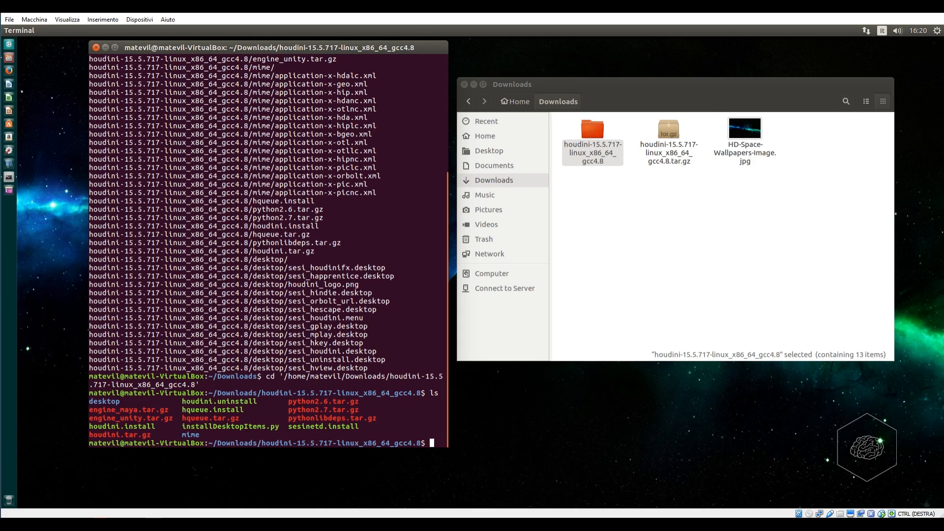
Run sudo ./houdini.install to launch the Houdini installer as administrator
type("s")
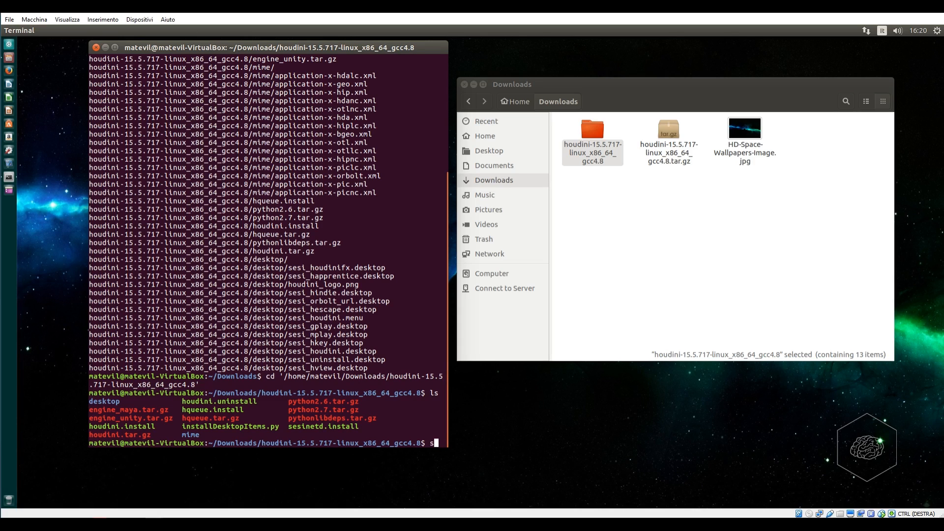
type("udo ./")
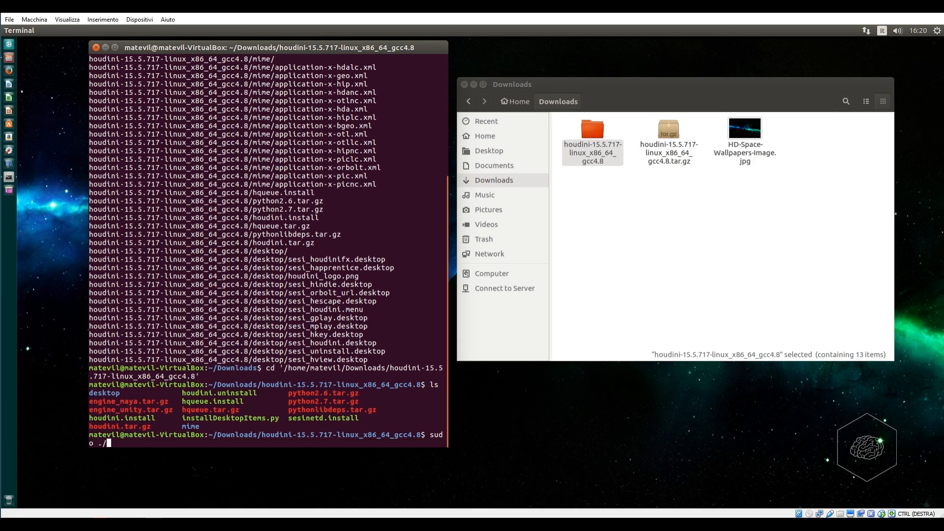
double_click(211, 402)
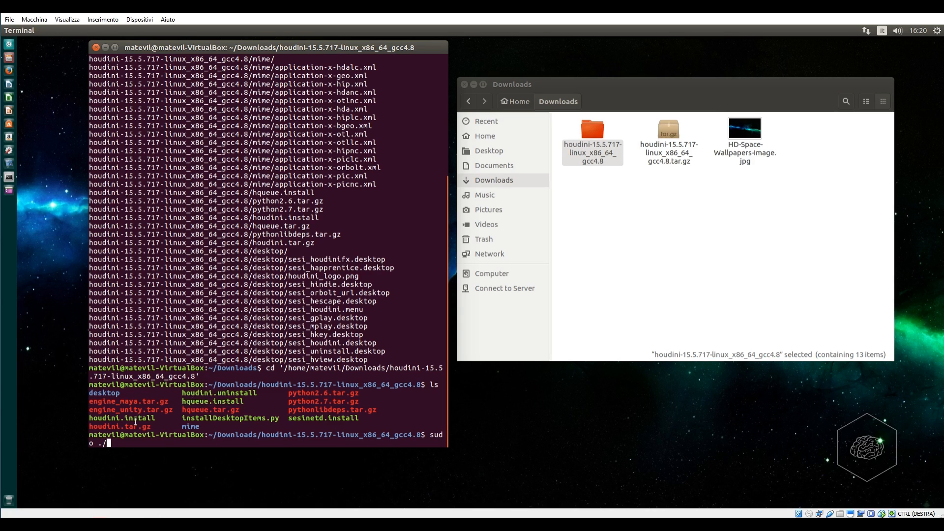
type("houdini.install")
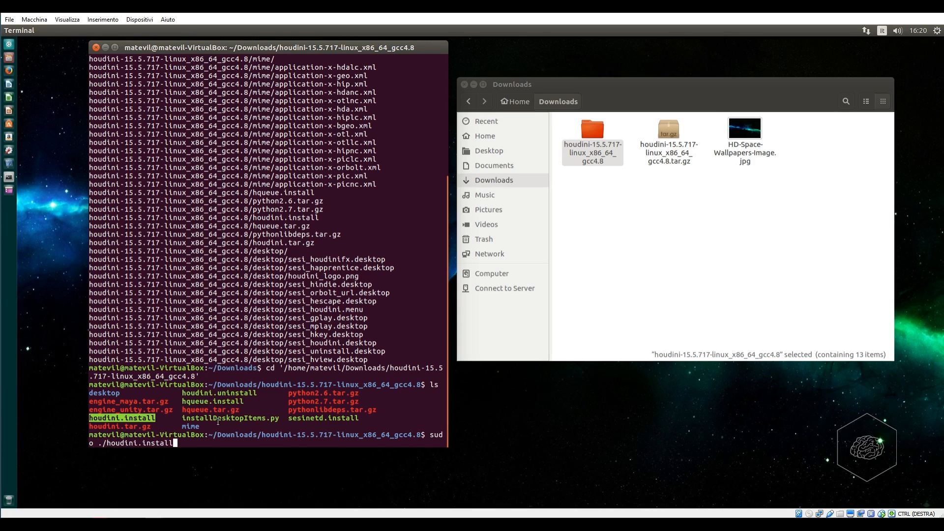
key("Return")
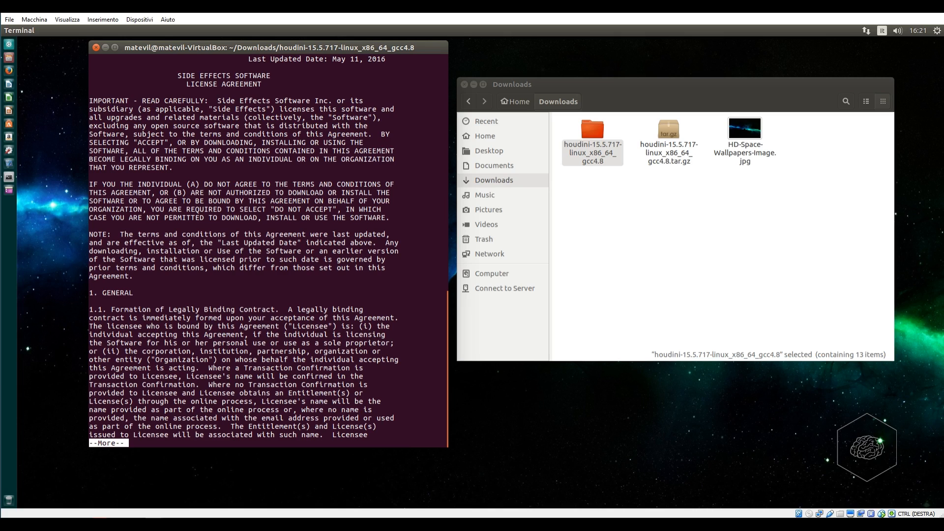
Page through the Side Effects Software license and answer yes to accept it
key("space")
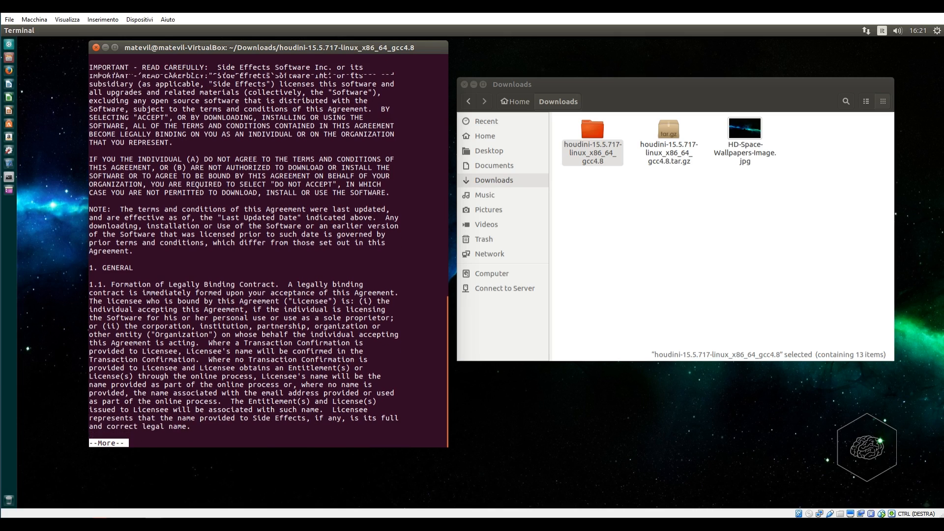
key("space")
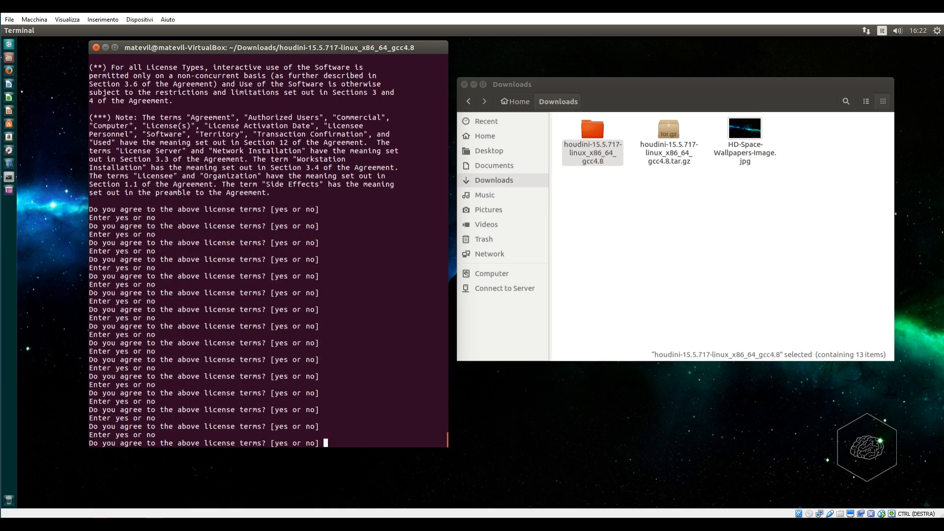
type("yes")
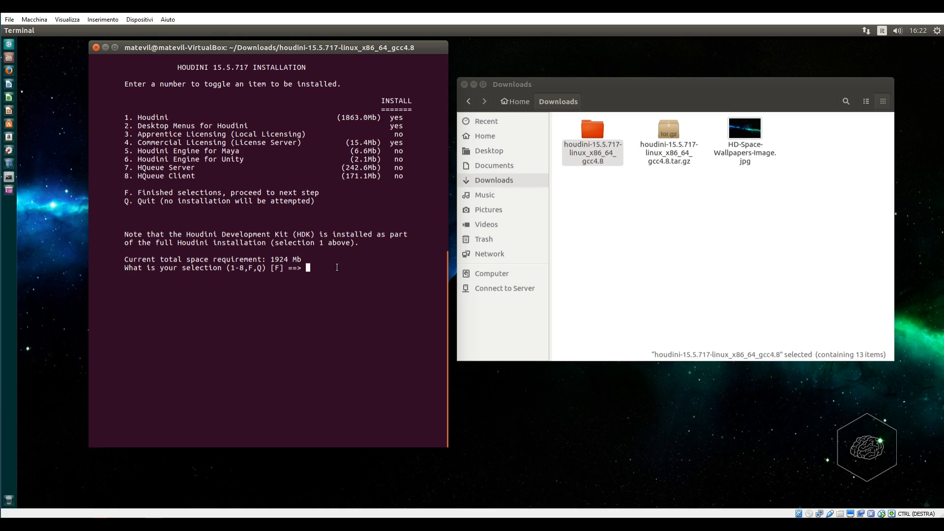
Toggle Apprentice Licensing (option 3), then answer y to create /opt/hfs15.5.717 and install
type("3")
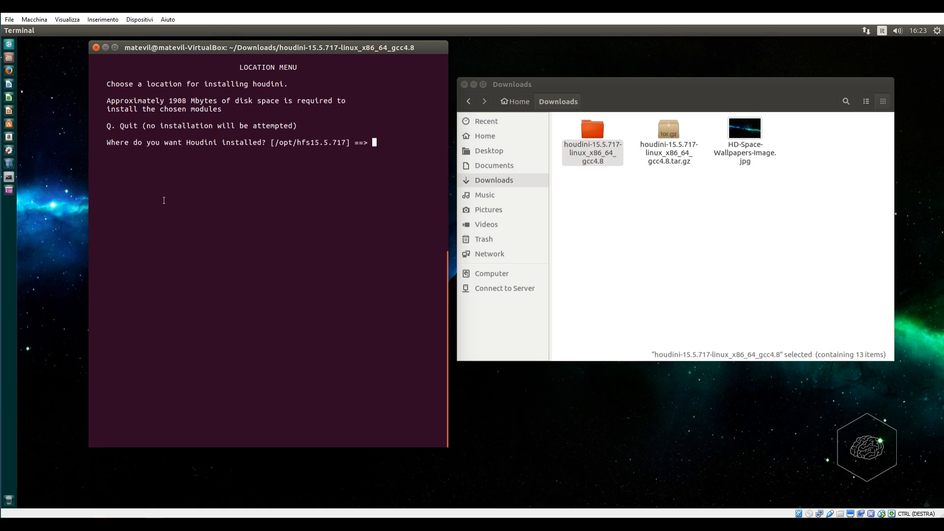
mouse_move(311, 145)
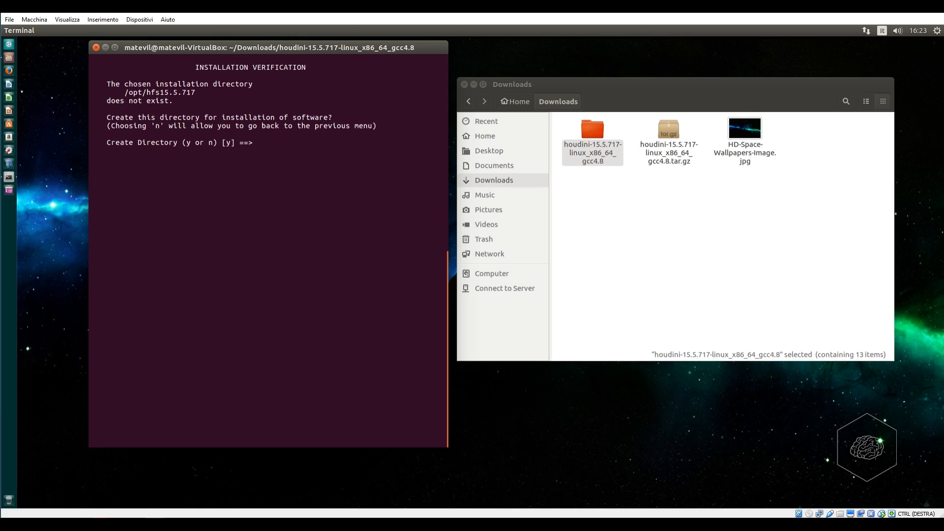
type("y")
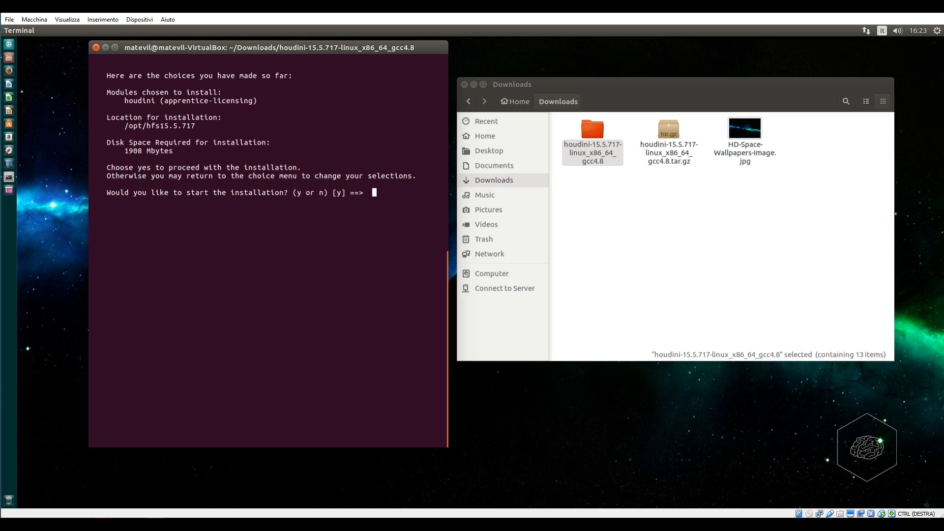
type("y")
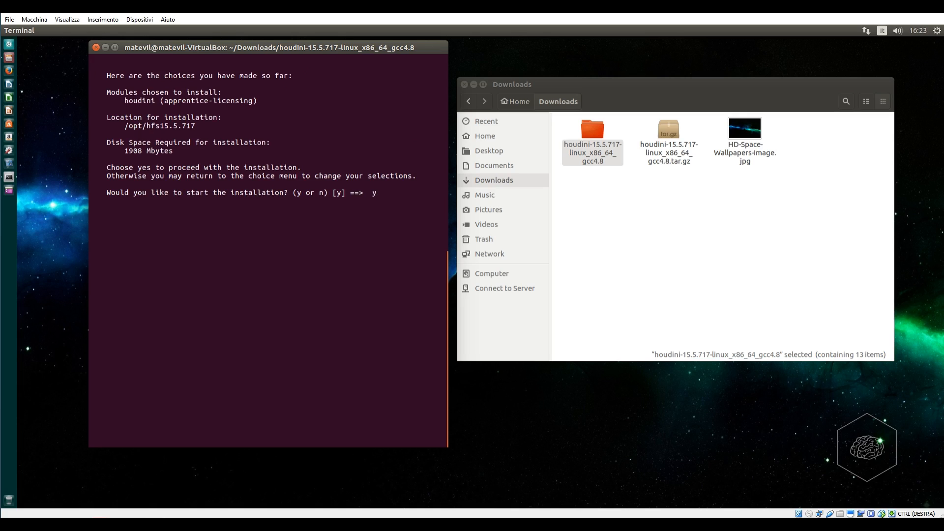
key("Return")
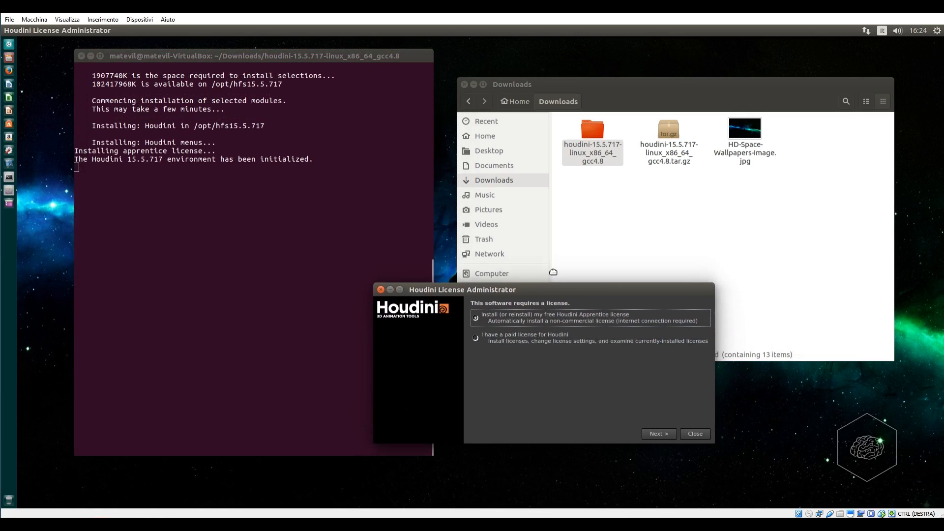
Center the License Administrator, install the free Houdini Apprentice license, and click Finish
left_click_drag(461, 290, 342, 204)
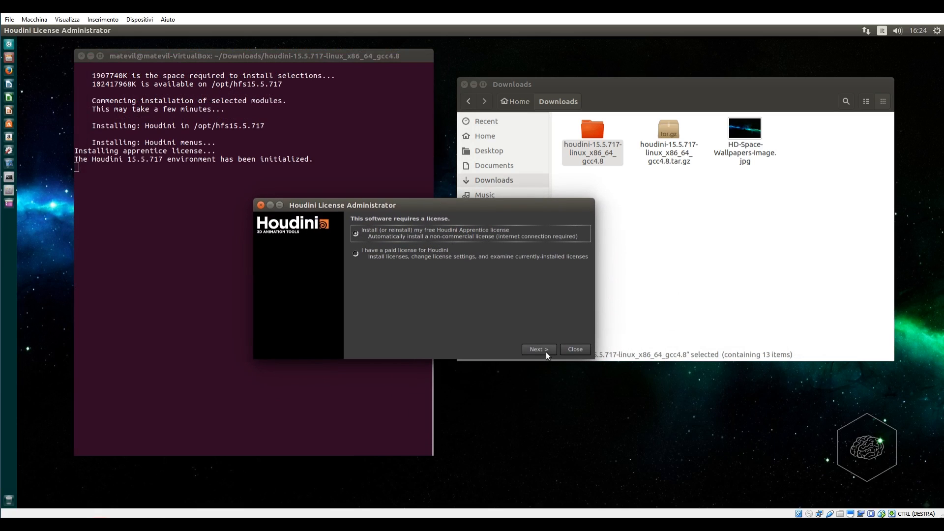
left_click(574, 350)
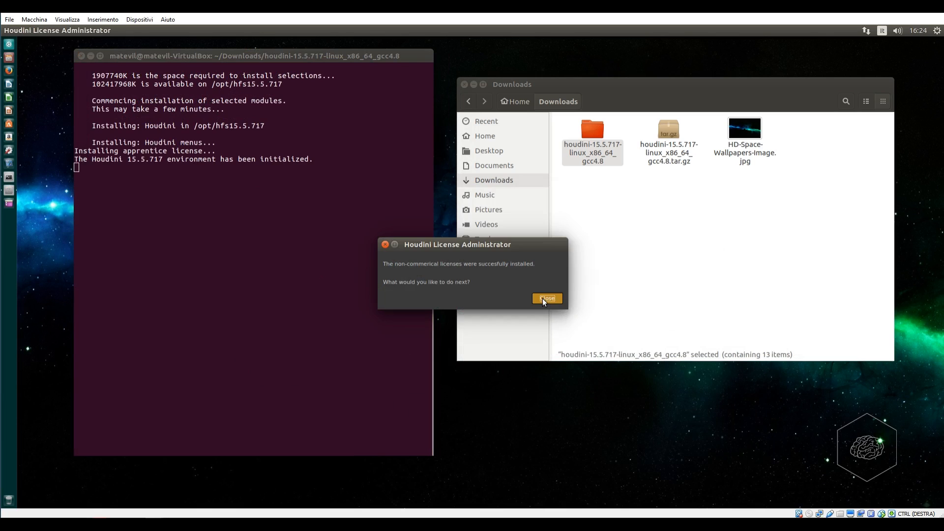
left_click(545, 299)
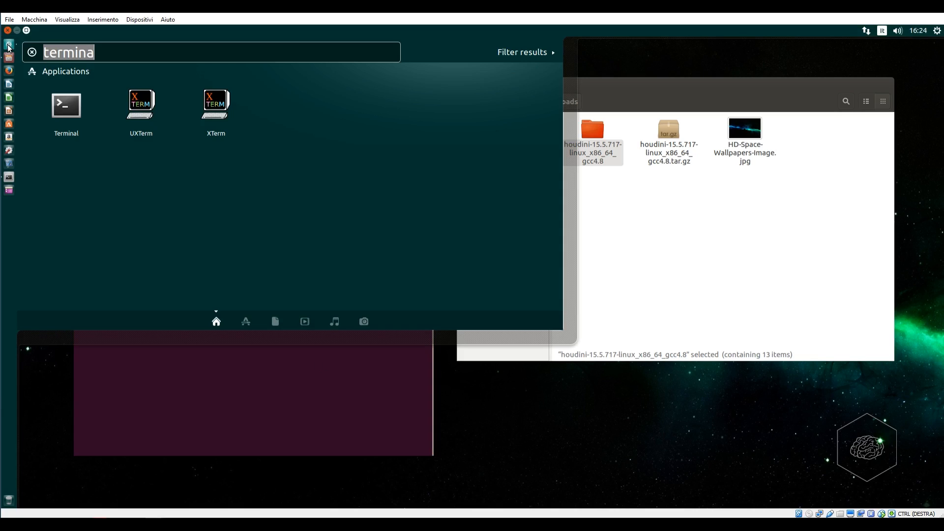
Search the Dash for 'hou' and launch Houdini Apprentice 15.5.717
type("hou")
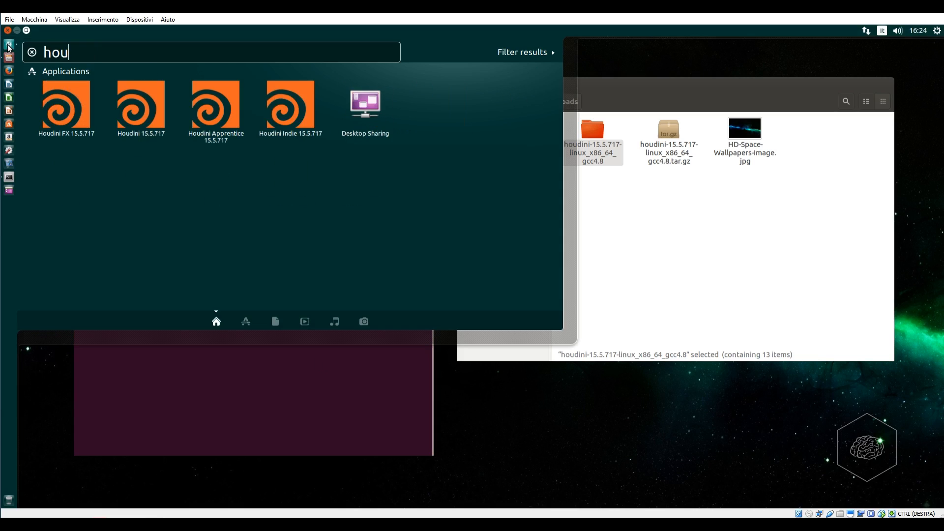
type("d")
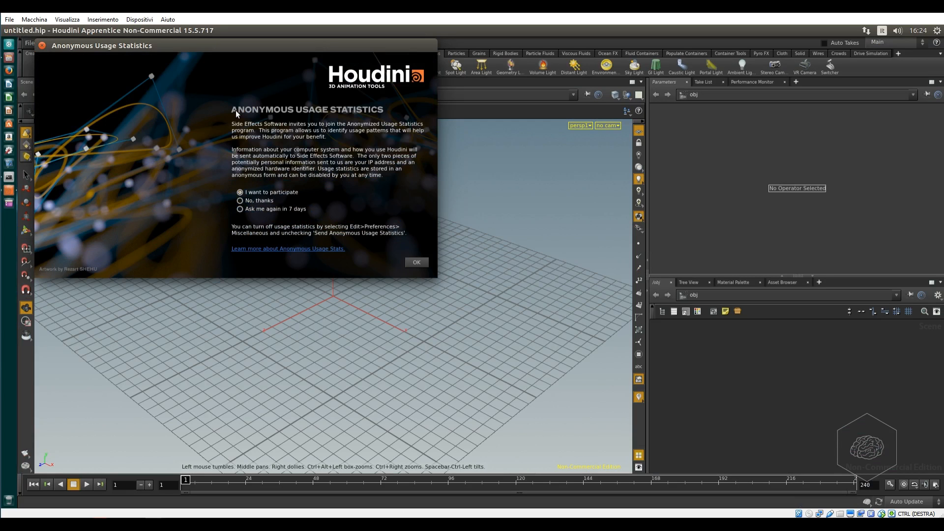
mouse_move(50, 46)
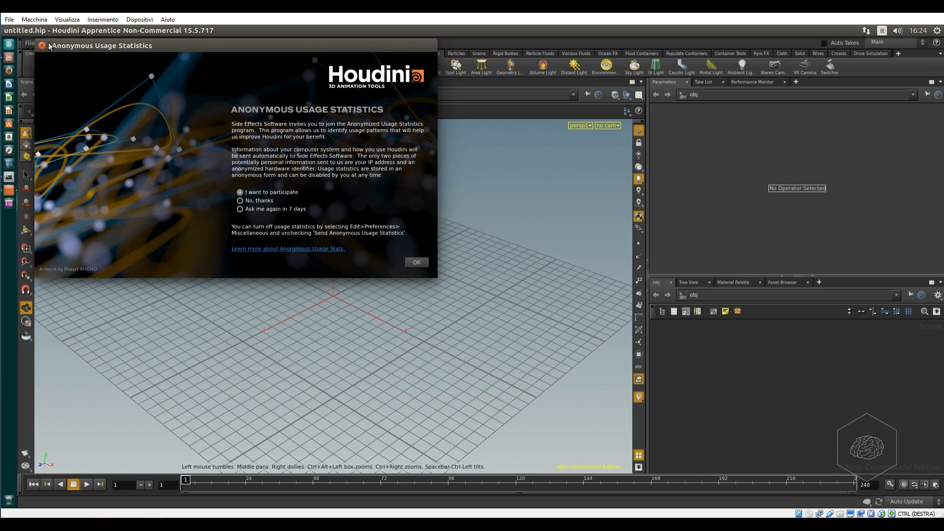
Close the Anonymous Usage Statistics dialog to reveal the empty scene grid
left_click(416, 262)
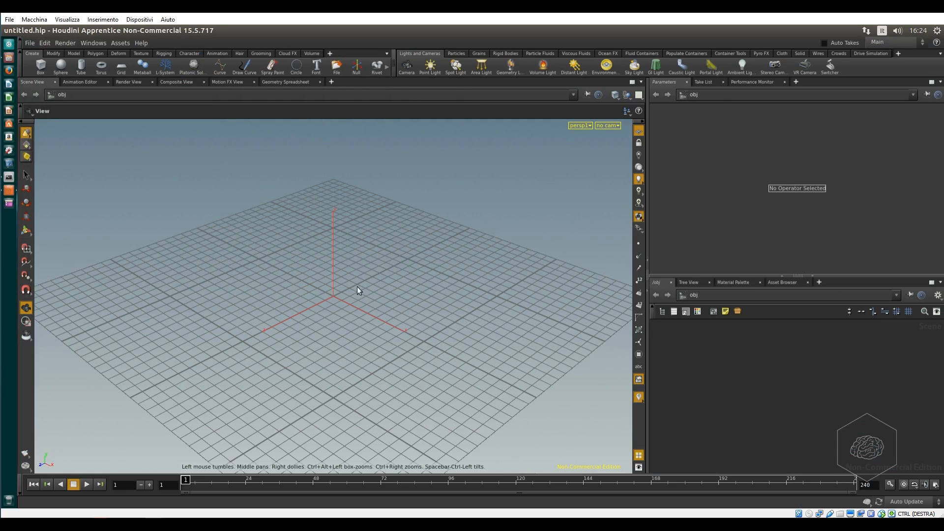